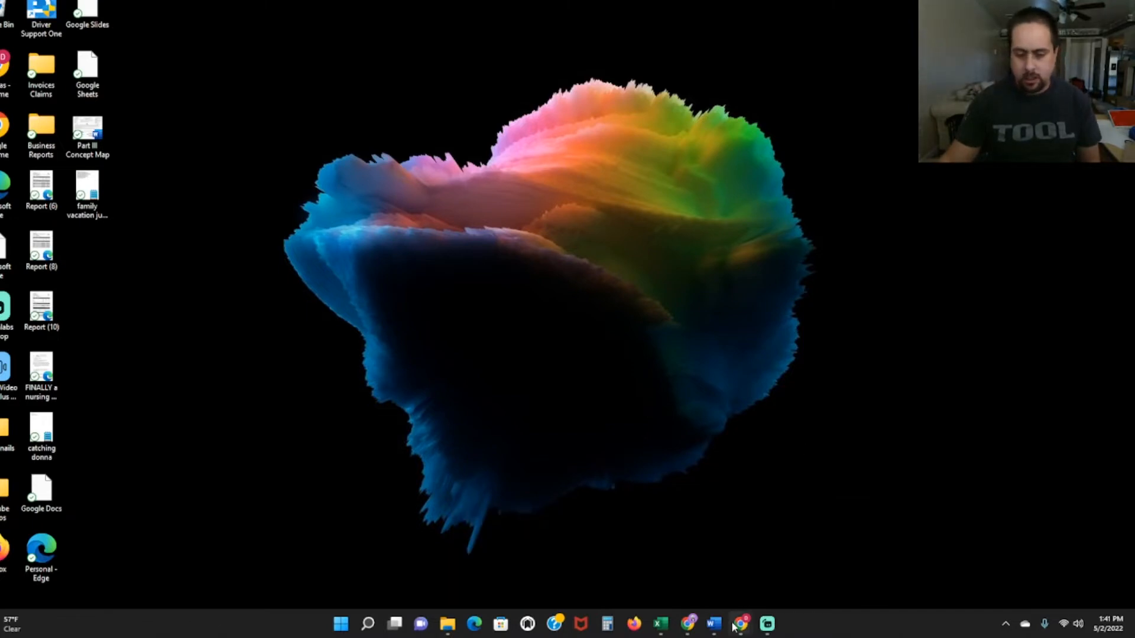
Step: Switch to Chrome to show the Seller Central Sales Dashboard with its 30-day sales snapshot
{"action": "left_click", "coordinate": [741, 623]}
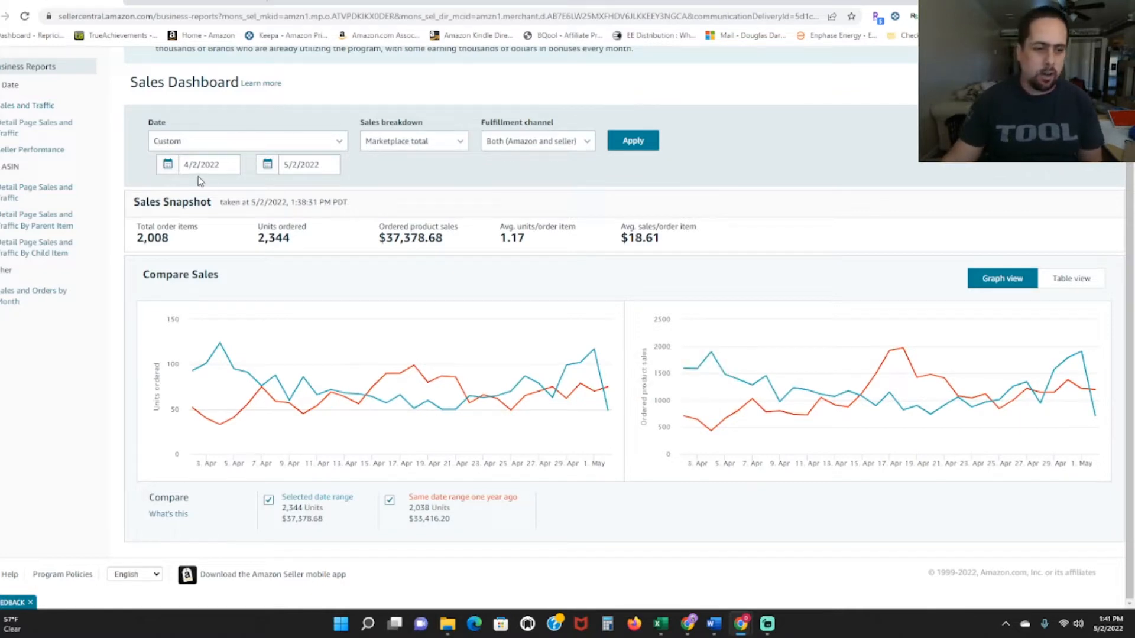
{"action": "left_click", "coordinate": [297, 164]}
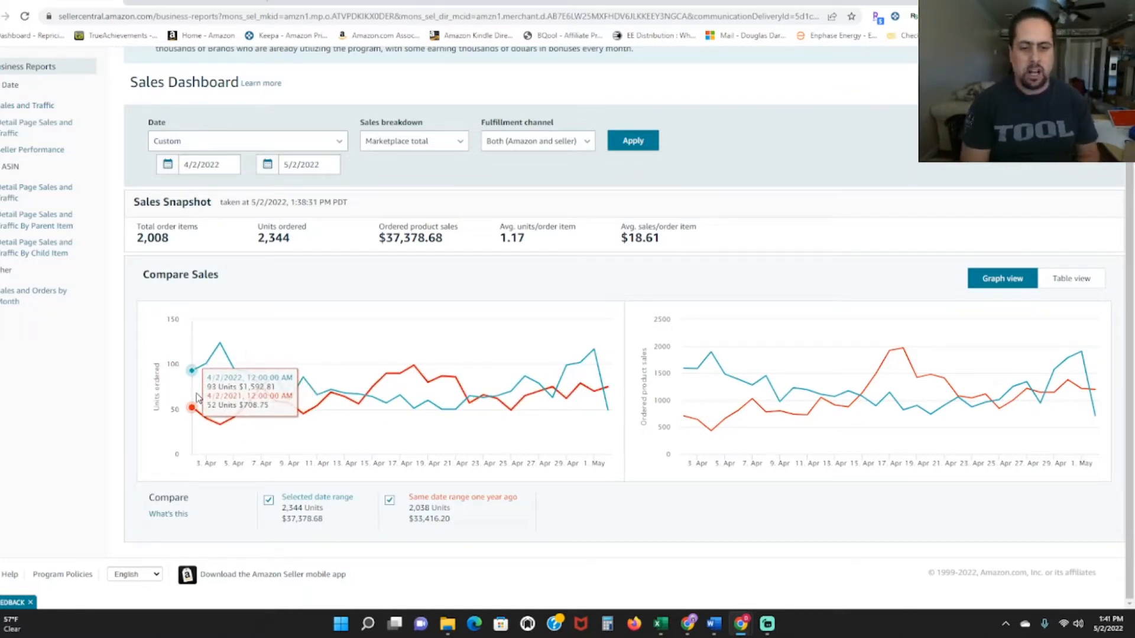
{"action": "mouse_move", "coordinate": [168, 419]}
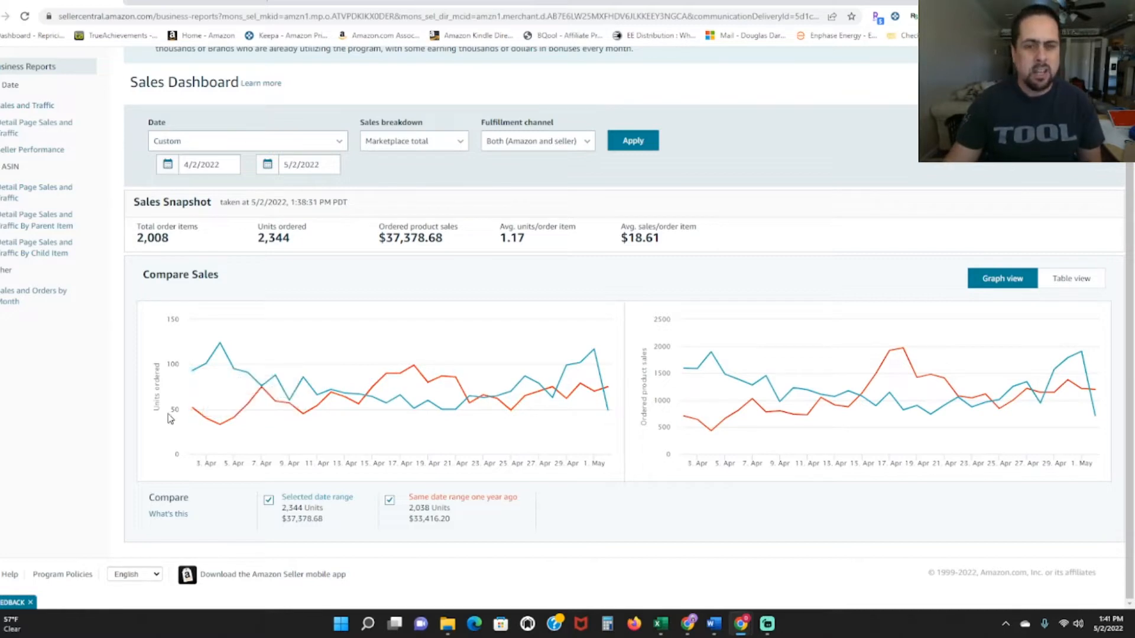
{"action": "mouse_move", "coordinate": [180, 411]}
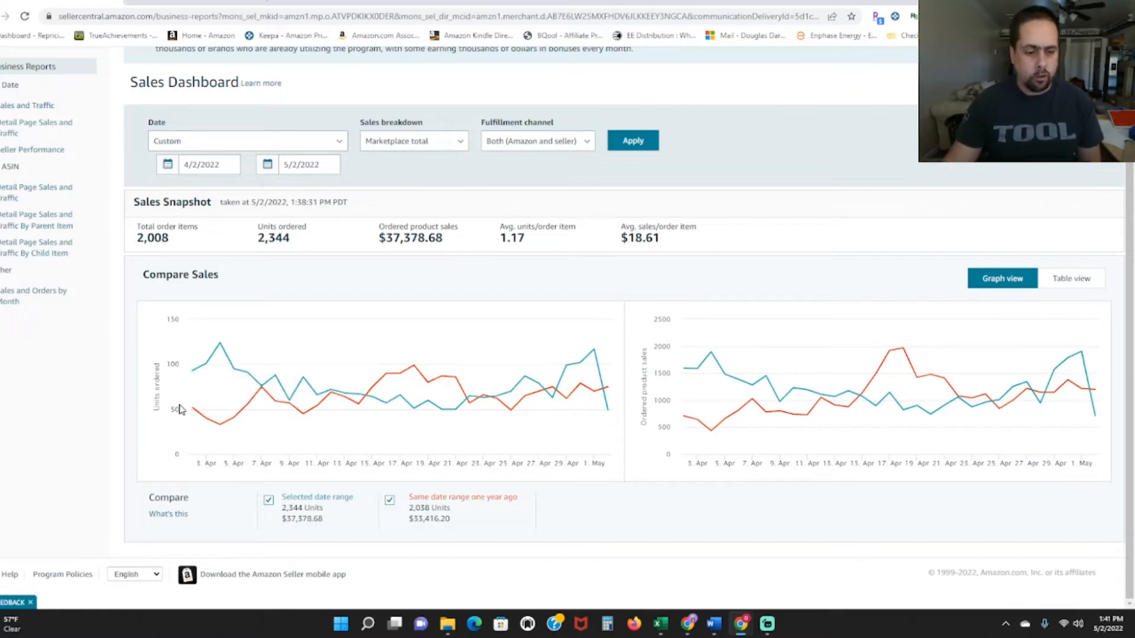
{"action": "mouse_move", "coordinate": [206, 369]}
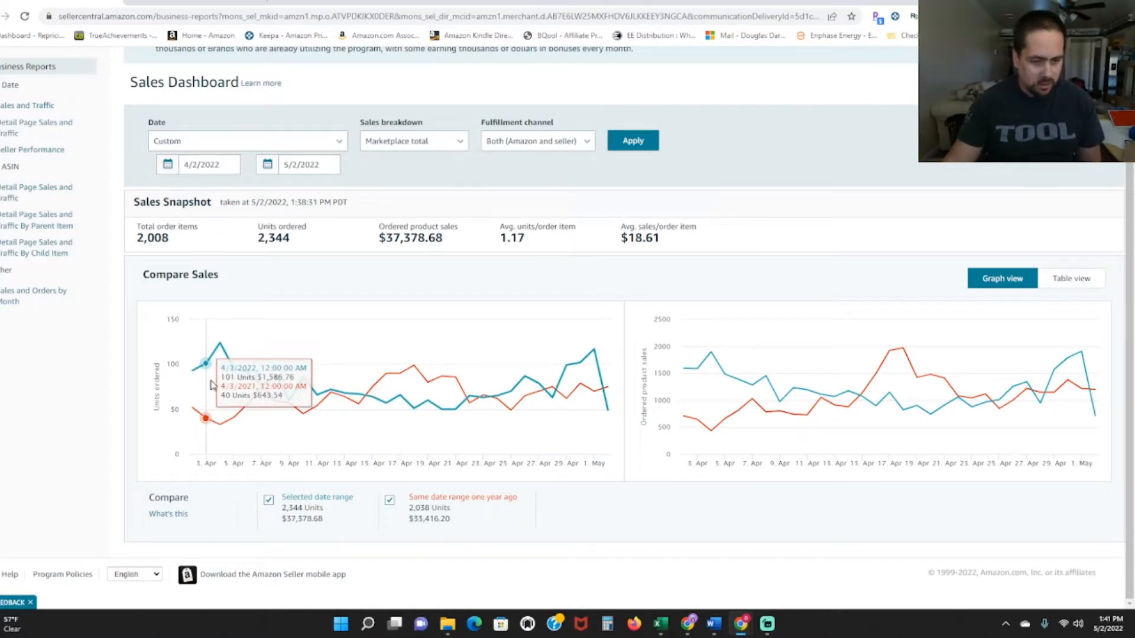
{"action": "mouse_move", "coordinate": [235, 382]}
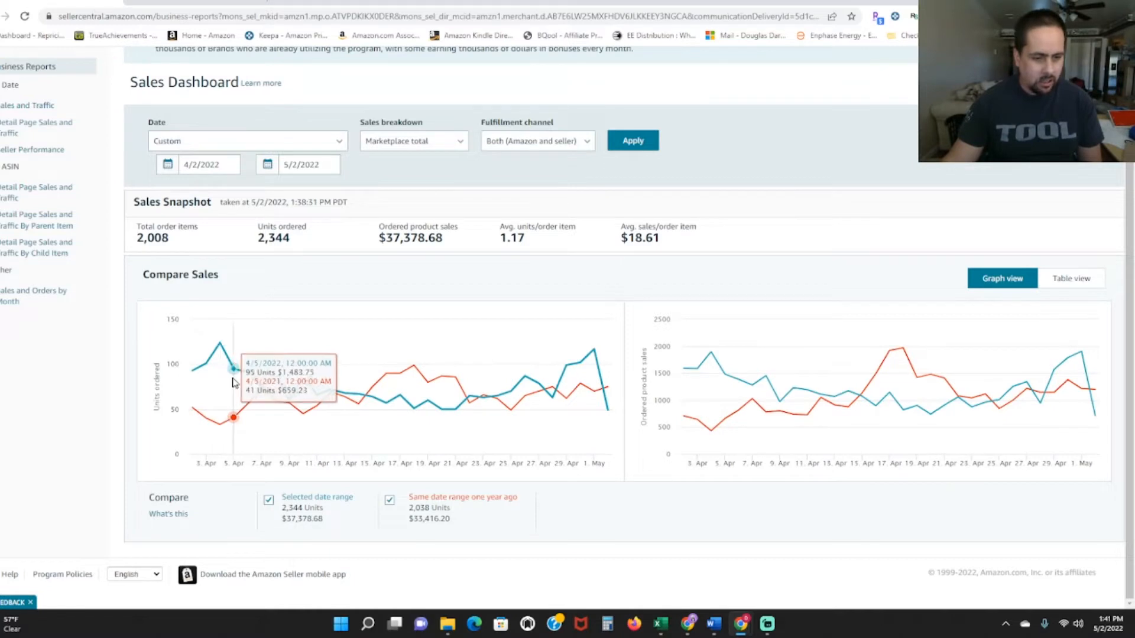
{"action": "mouse_move", "coordinate": [386, 414]}
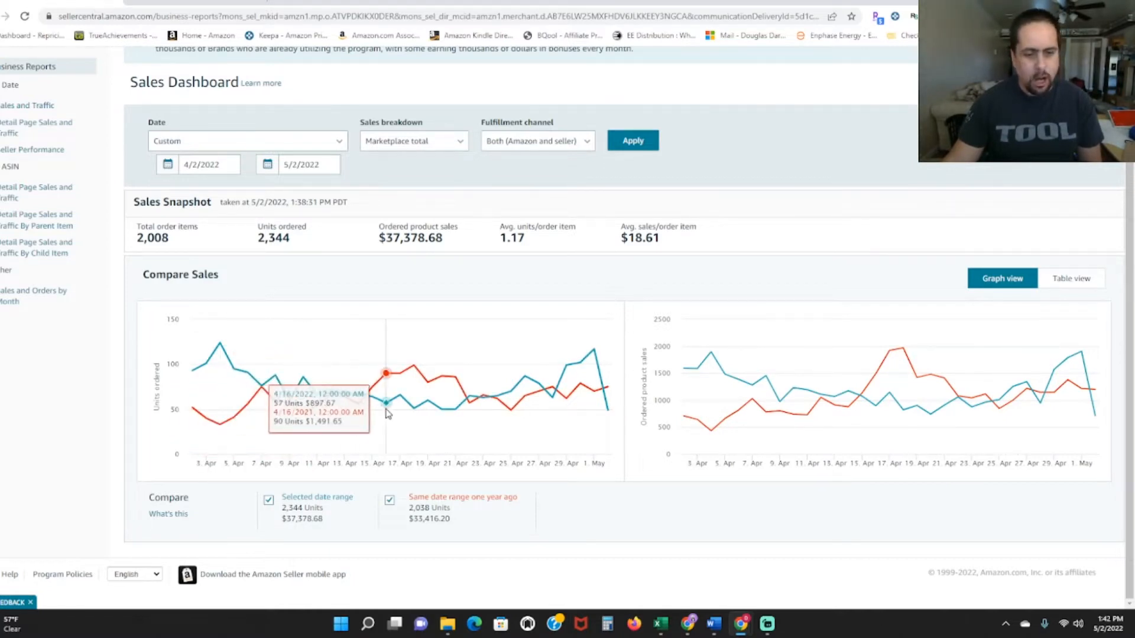
{"action": "mouse_move", "coordinate": [413, 414]}
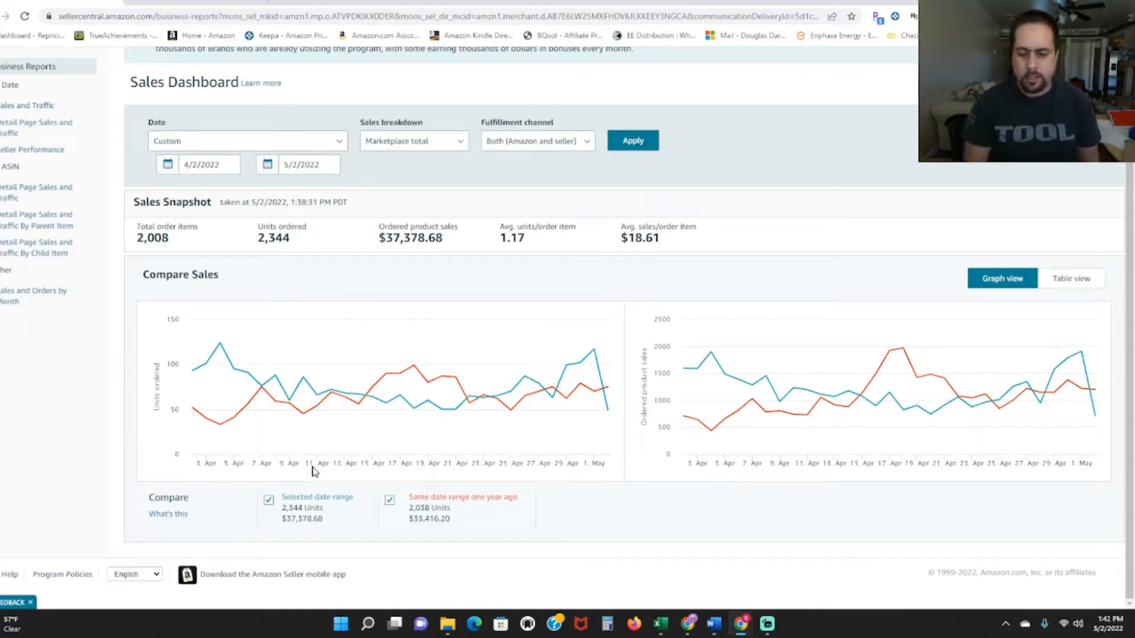
{"action": "mouse_move", "coordinate": [205, 363]}
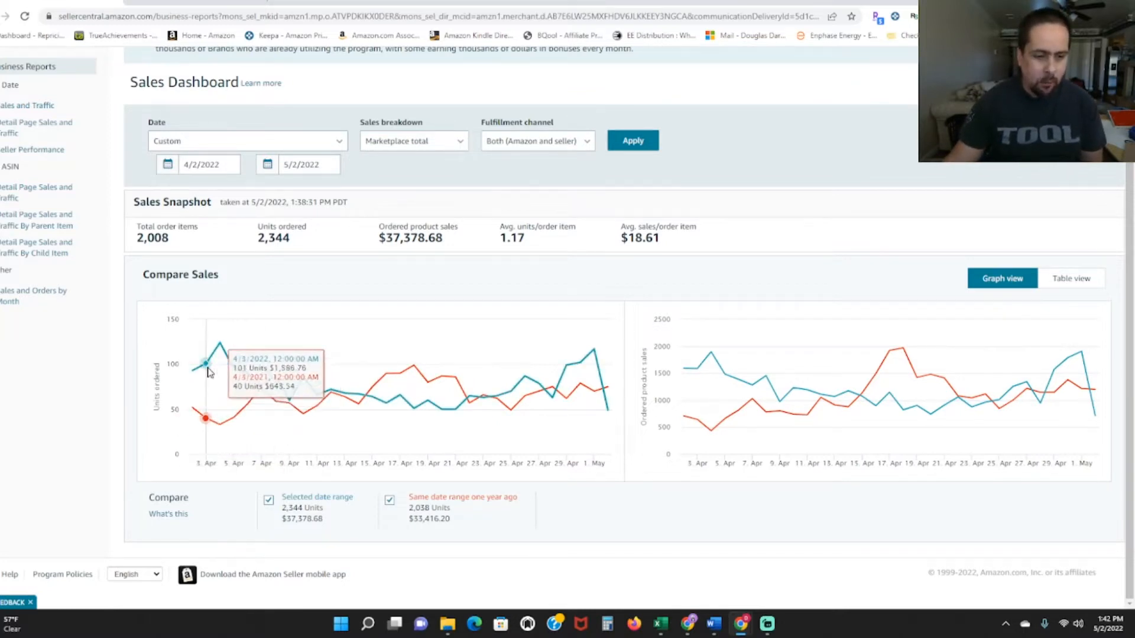
{"action": "mouse_move", "coordinate": [287, 386]}
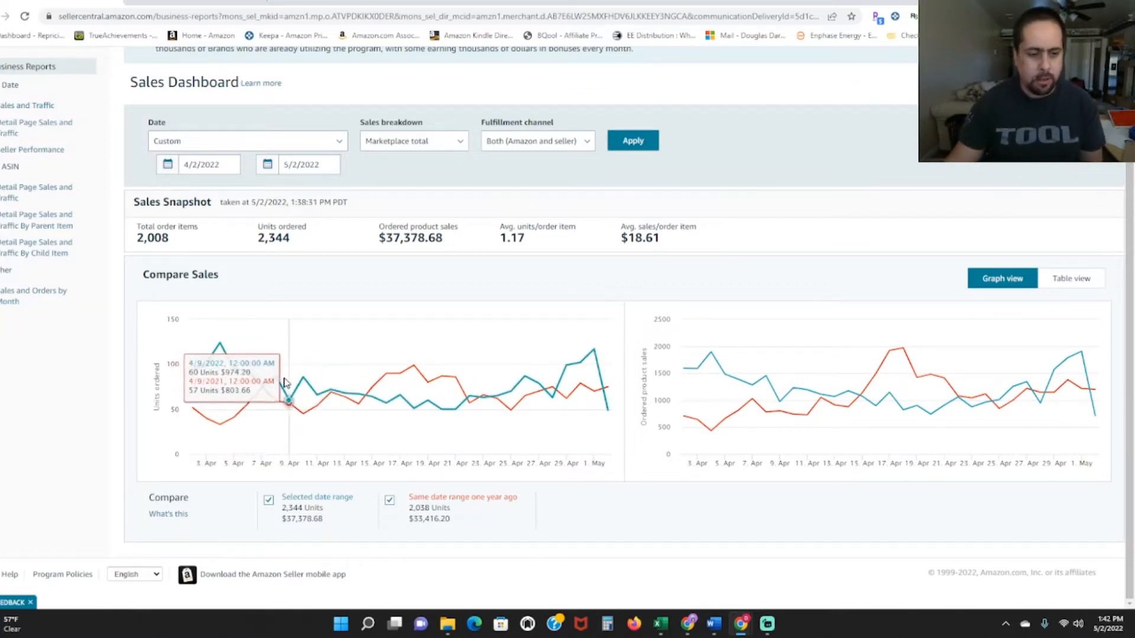
{"action": "mouse_move", "coordinate": [357, 396]}
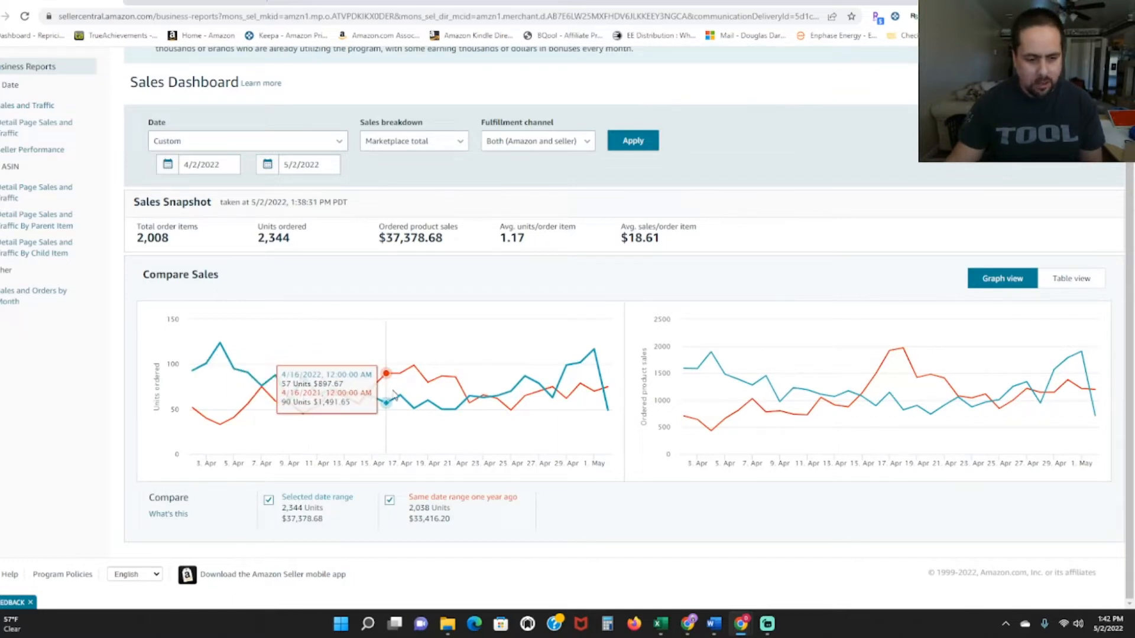
{"action": "mouse_move", "coordinate": [413, 394]}
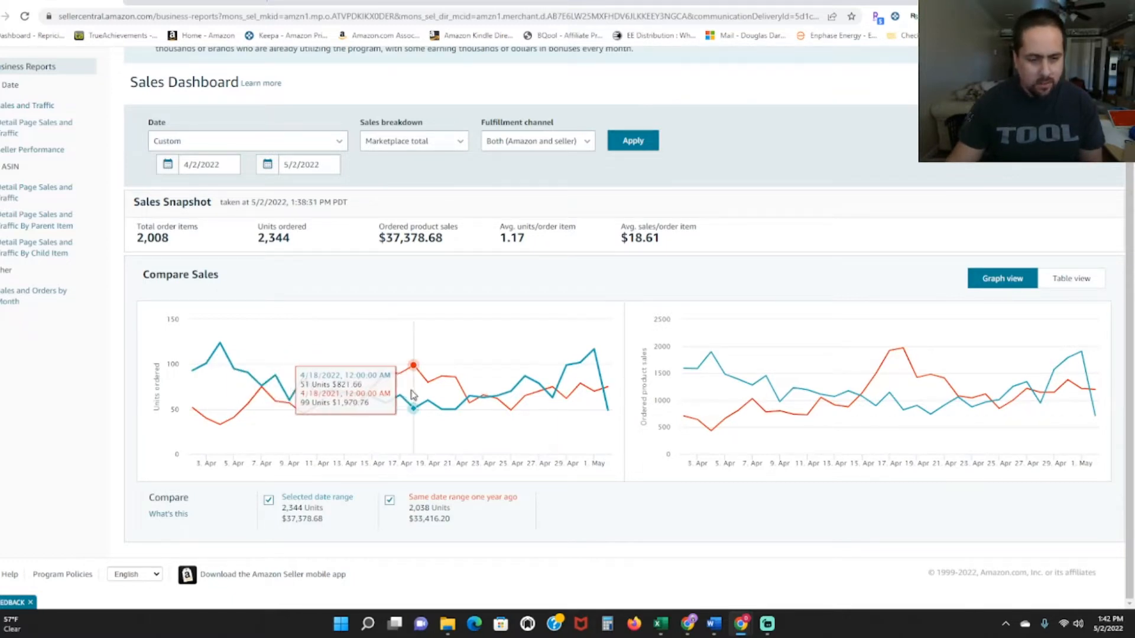
{"action": "mouse_move", "coordinate": [427, 396]}
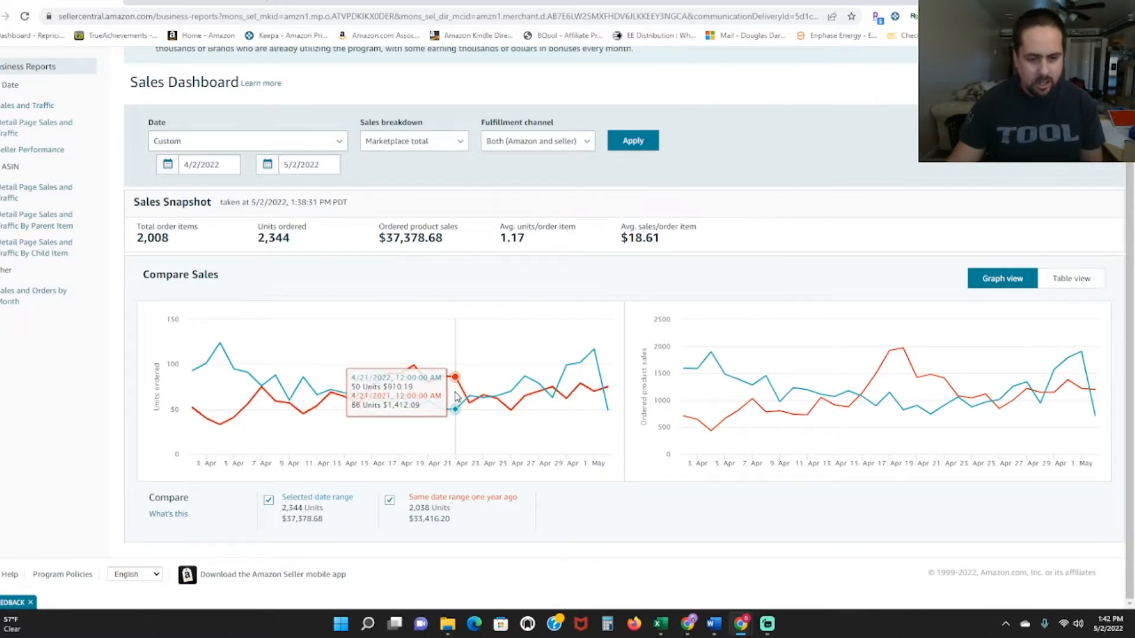
{"action": "mouse_move", "coordinate": [407, 425]}
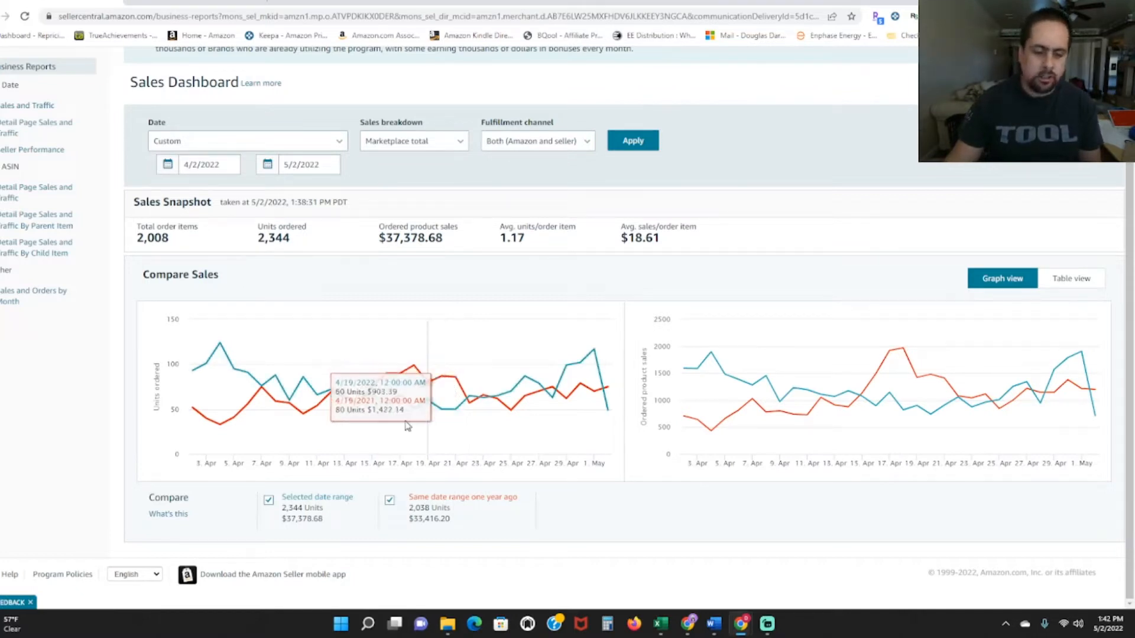
{"action": "mouse_move", "coordinate": [344, 391]}
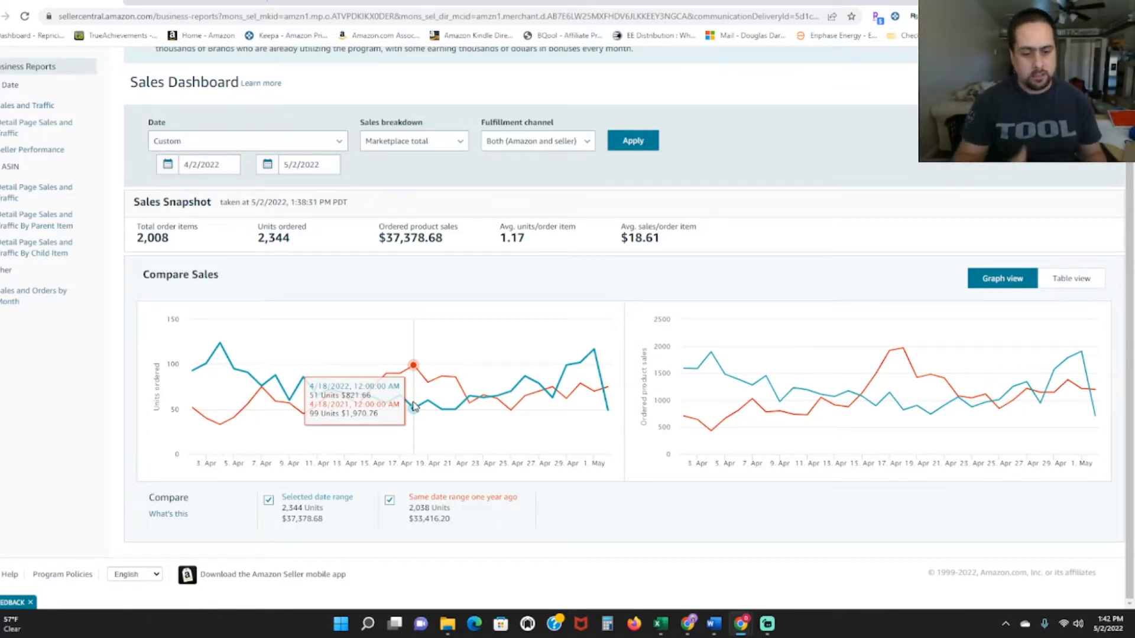
{"action": "mouse_move", "coordinate": [401, 396]}
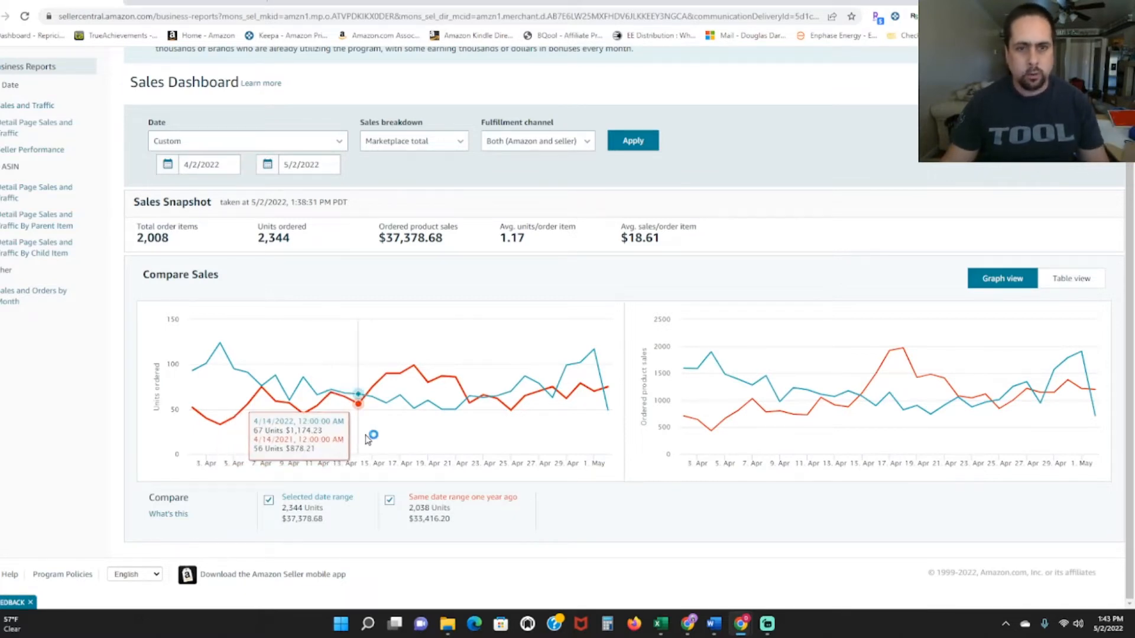
{"action": "mouse_move", "coordinate": [438, 444]}
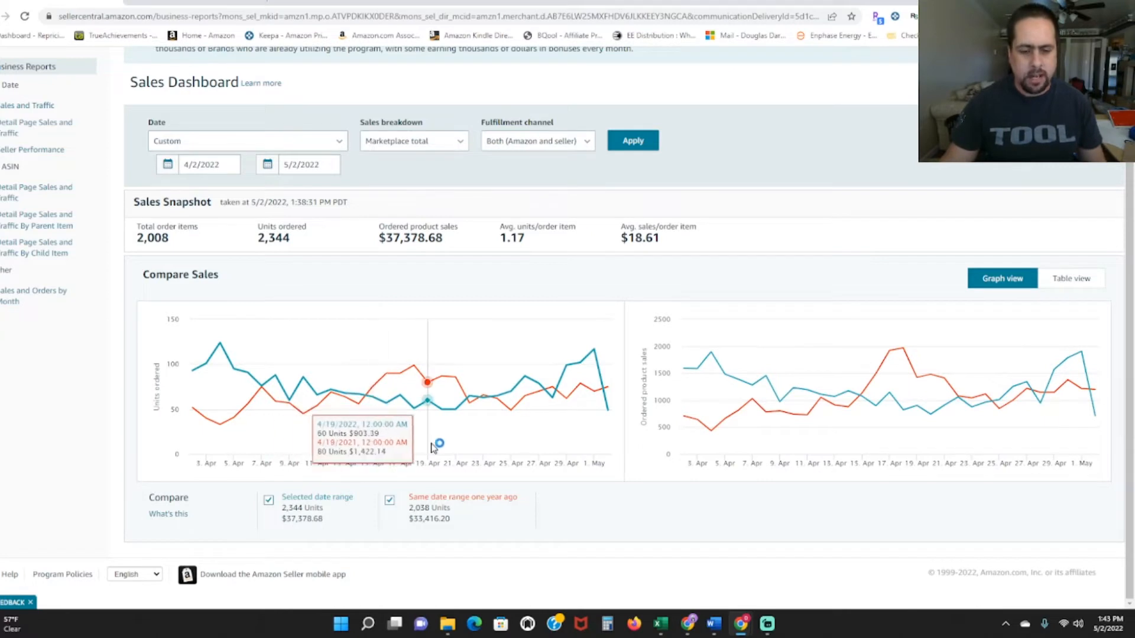
{"action": "mouse_move", "coordinate": [510, 404]}
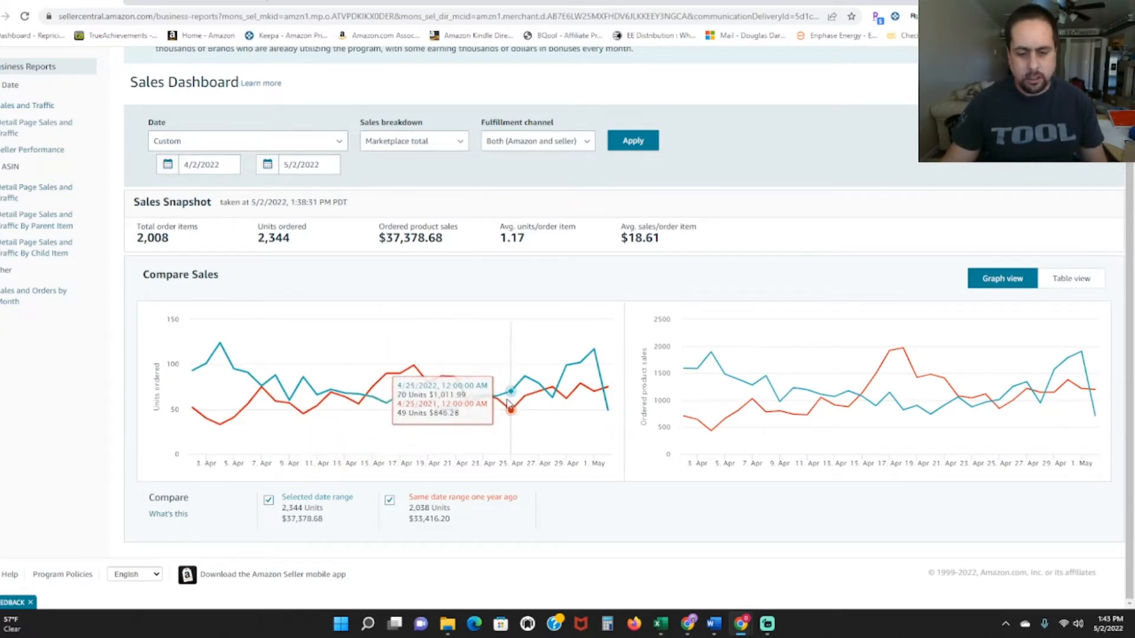
{"action": "mouse_move", "coordinate": [525, 395]}
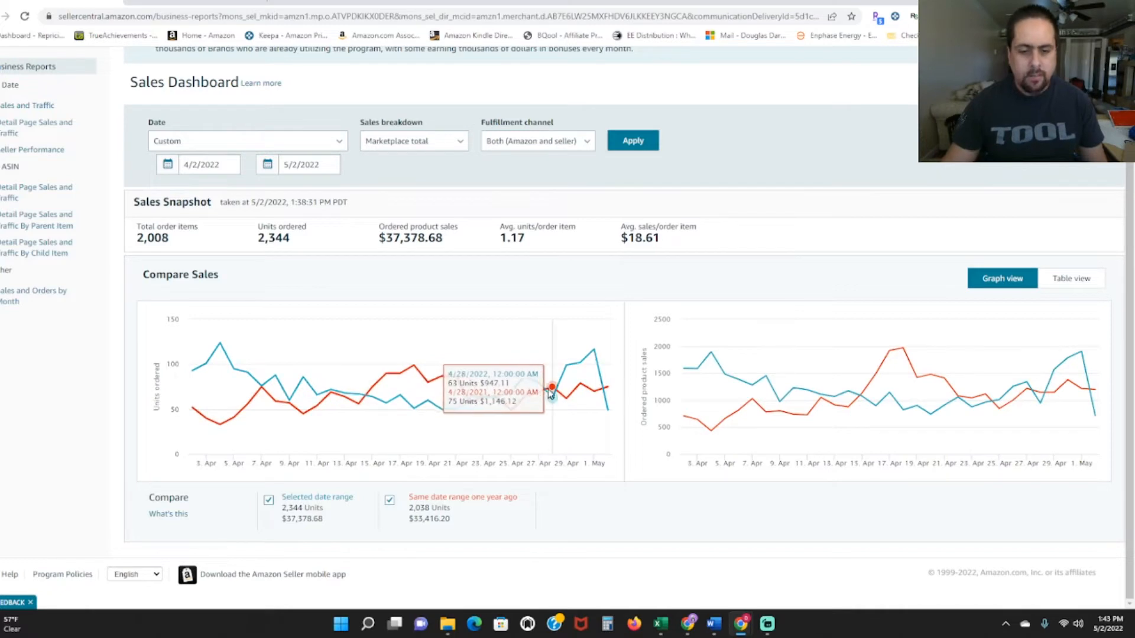
{"action": "mouse_move", "coordinate": [537, 389]}
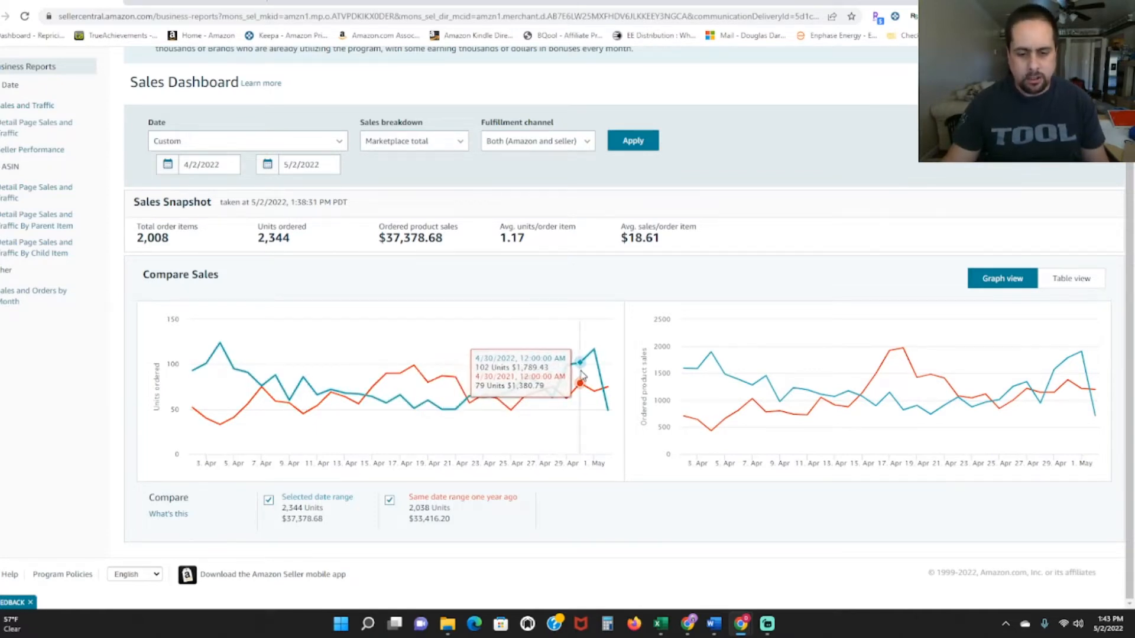
{"action": "mouse_move", "coordinate": [551, 387]}
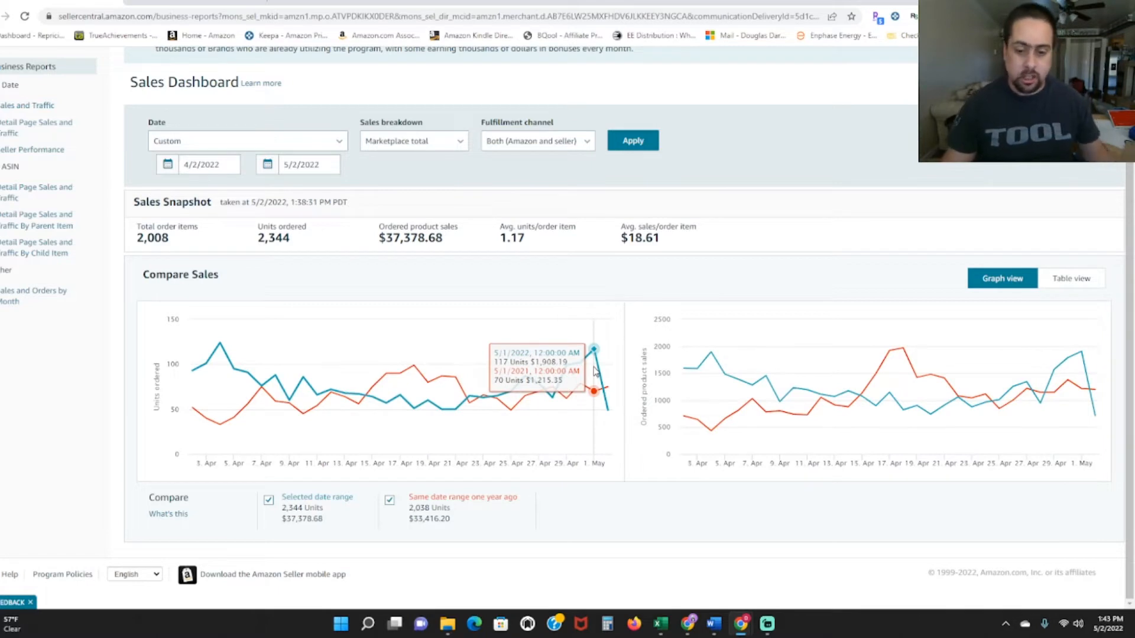
{"action": "mouse_move", "coordinate": [609, 372]}
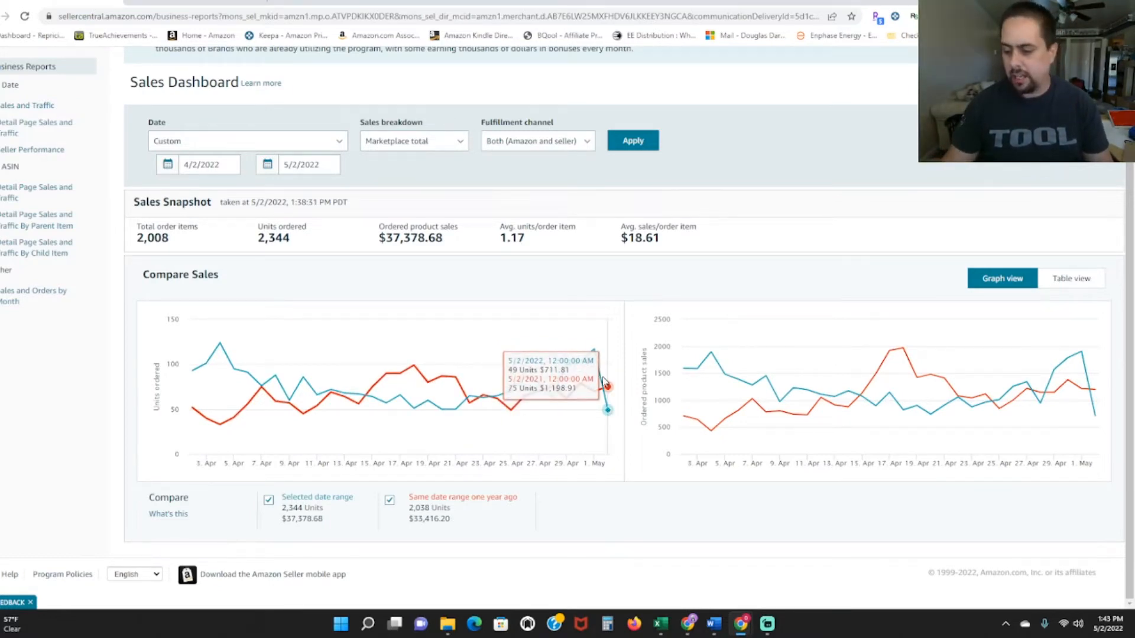
{"action": "mouse_move", "coordinate": [522, 391]}
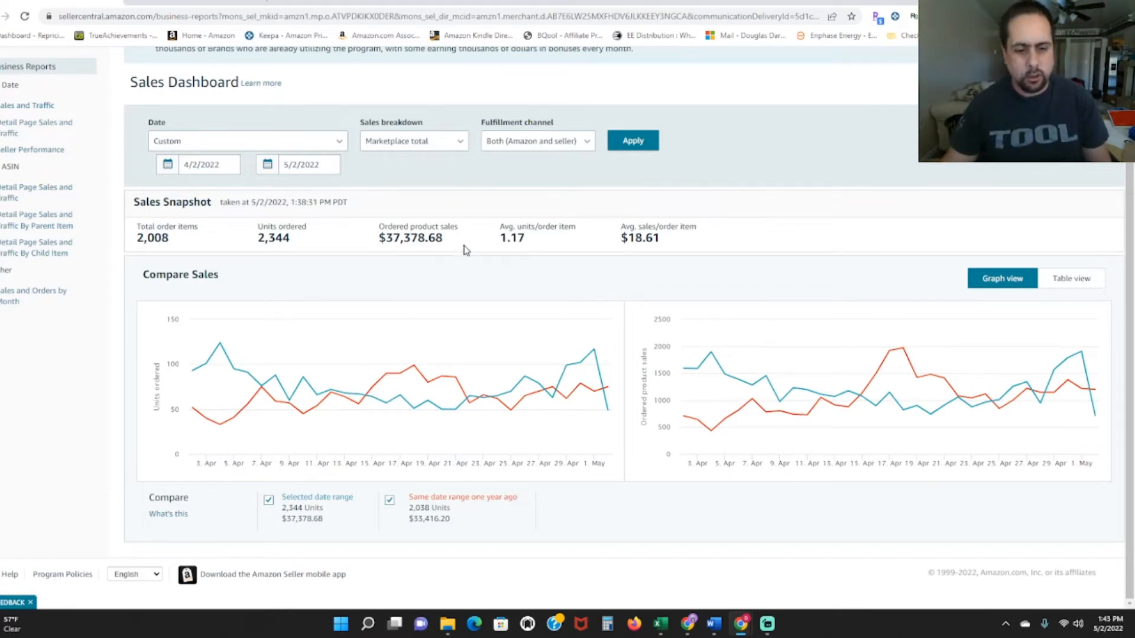
{"action": "mouse_move", "coordinate": [349, 202]}
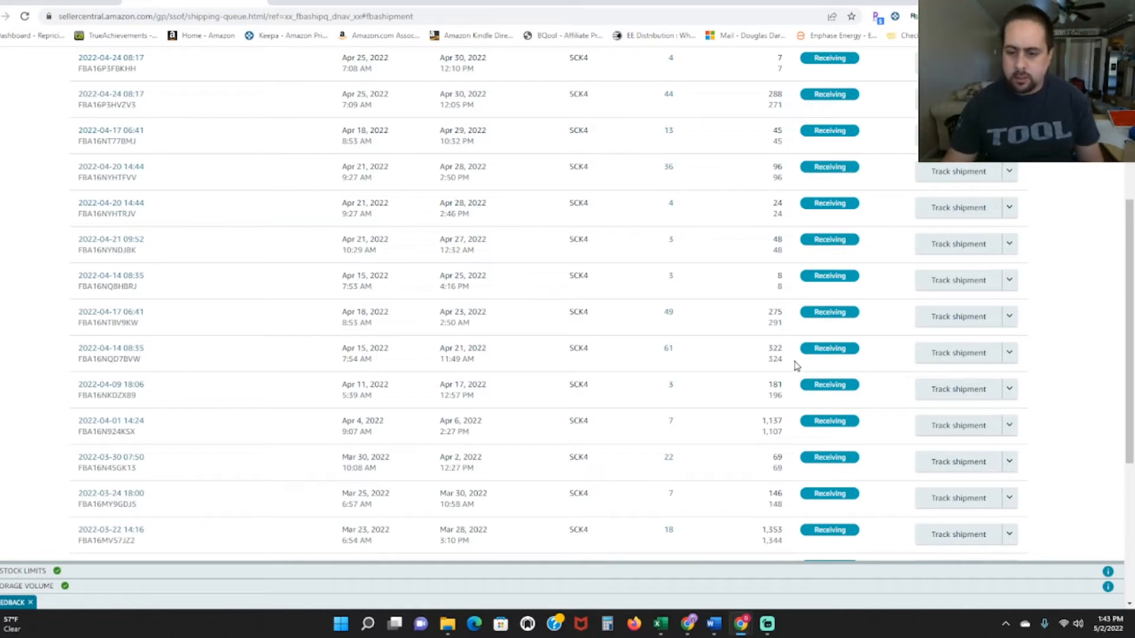
{"action": "mouse_move", "coordinate": [641, 452]}
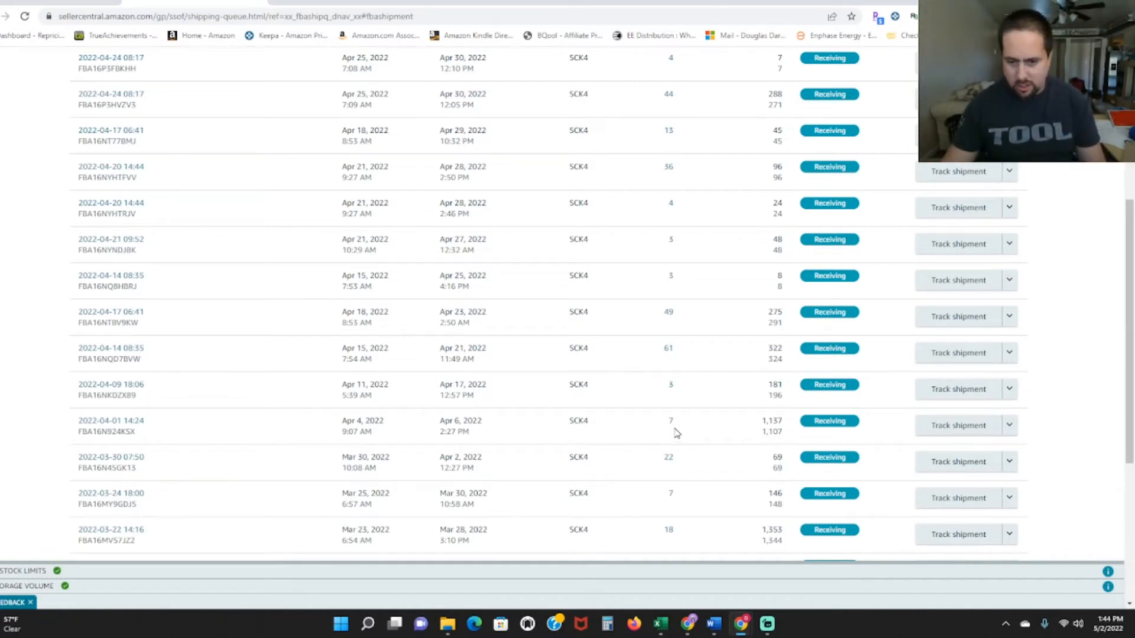
{"action": "mouse_move", "coordinate": [664, 428]}
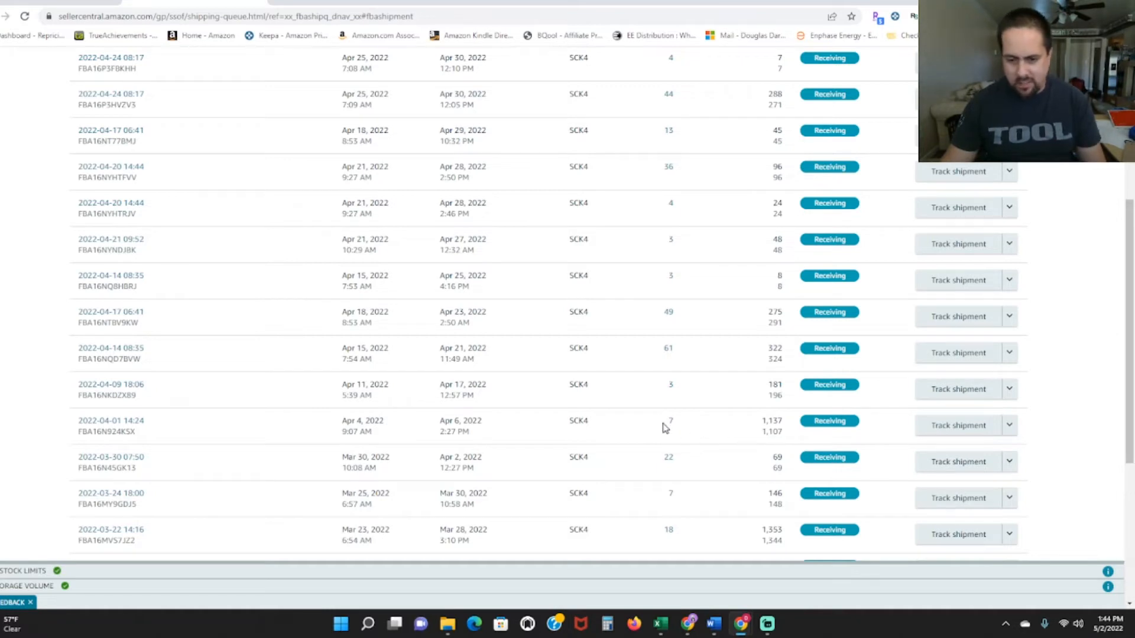
{"action": "mouse_move", "coordinate": [779, 436]}
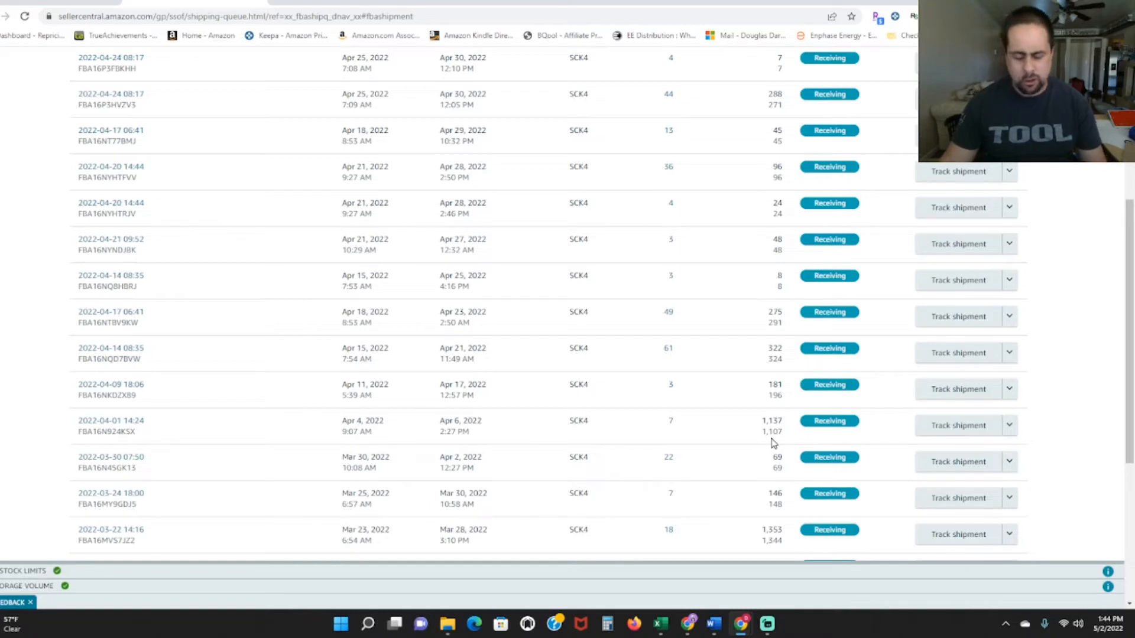
{"action": "mouse_move", "coordinate": [732, 428]}
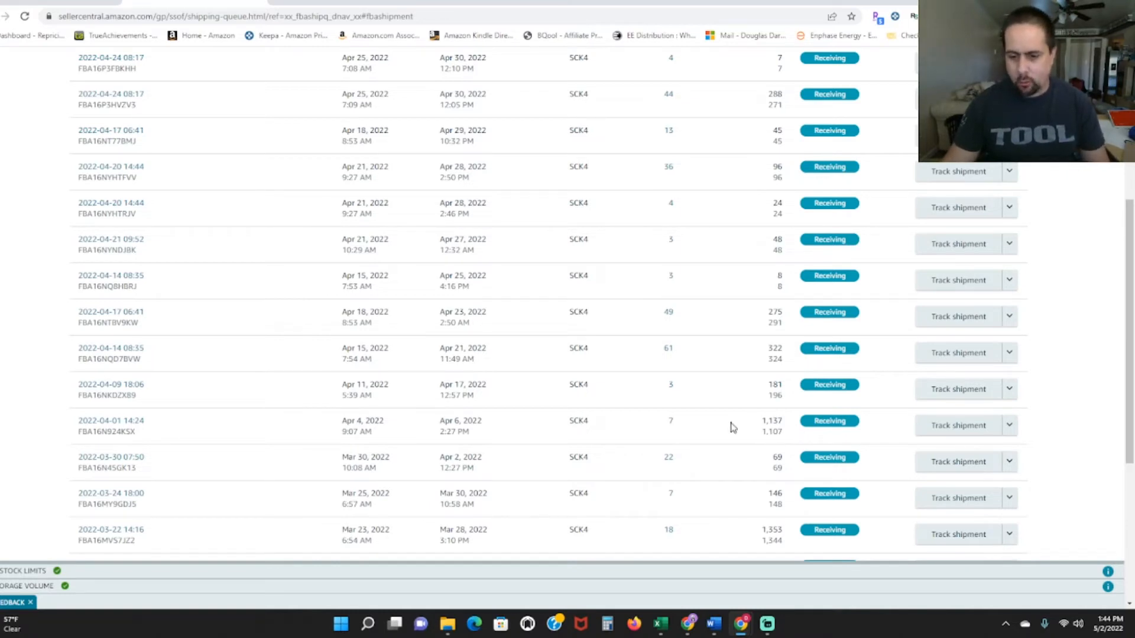
{"action": "mouse_move", "coordinate": [656, 435]}
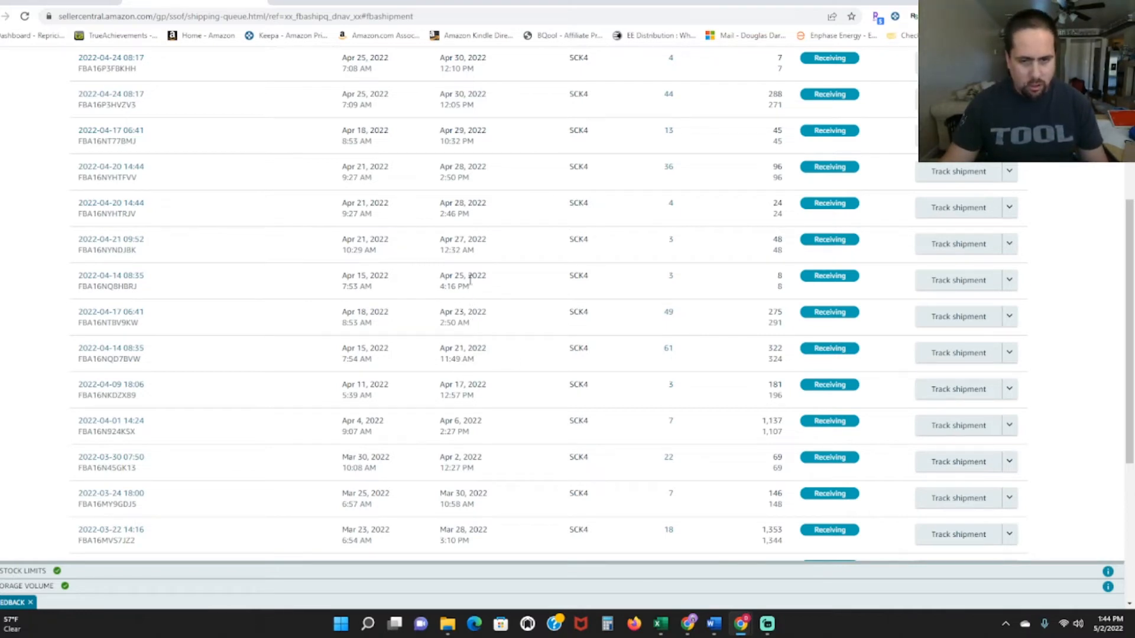
{"action": "mouse_move", "coordinate": [619, 319]}
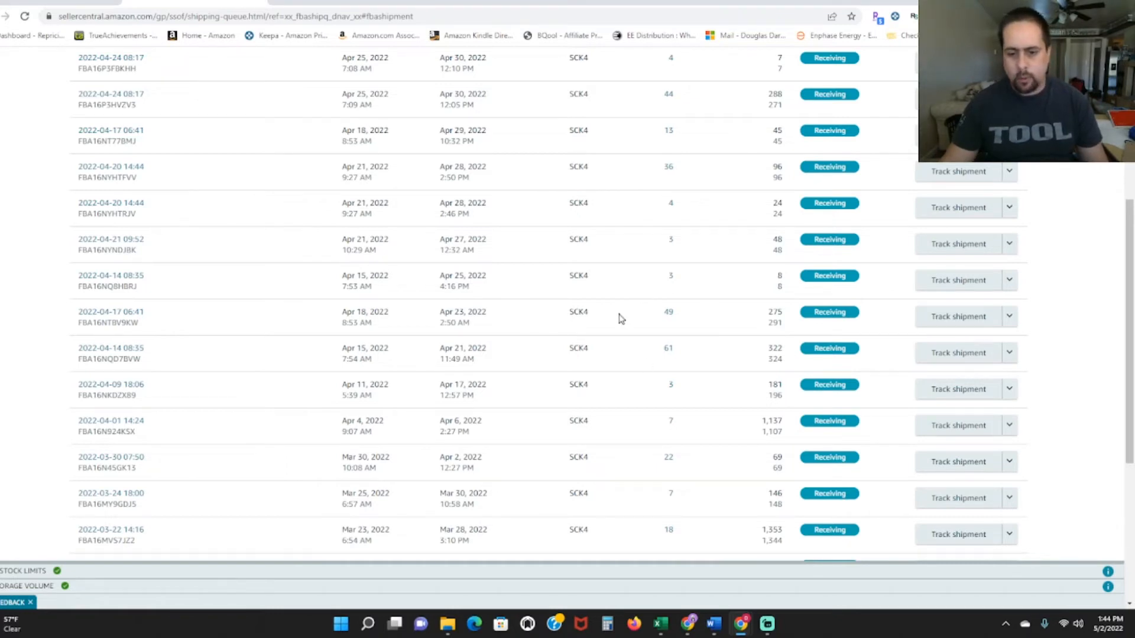
{"action": "mouse_move", "coordinate": [679, 280]}
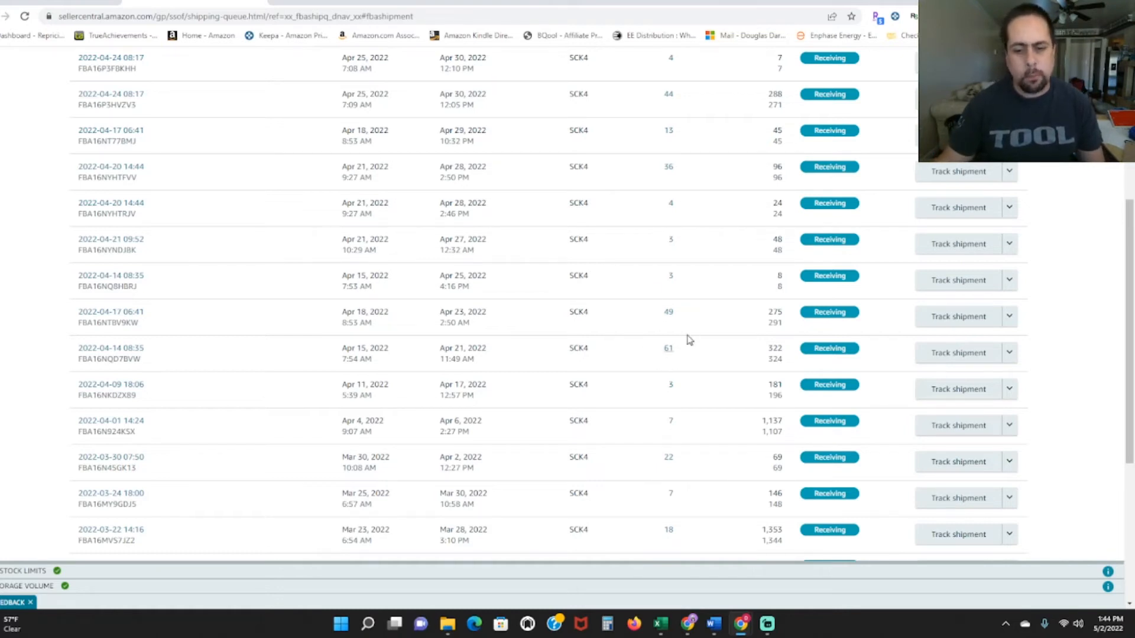
{"action": "mouse_move", "coordinate": [690, 285]}
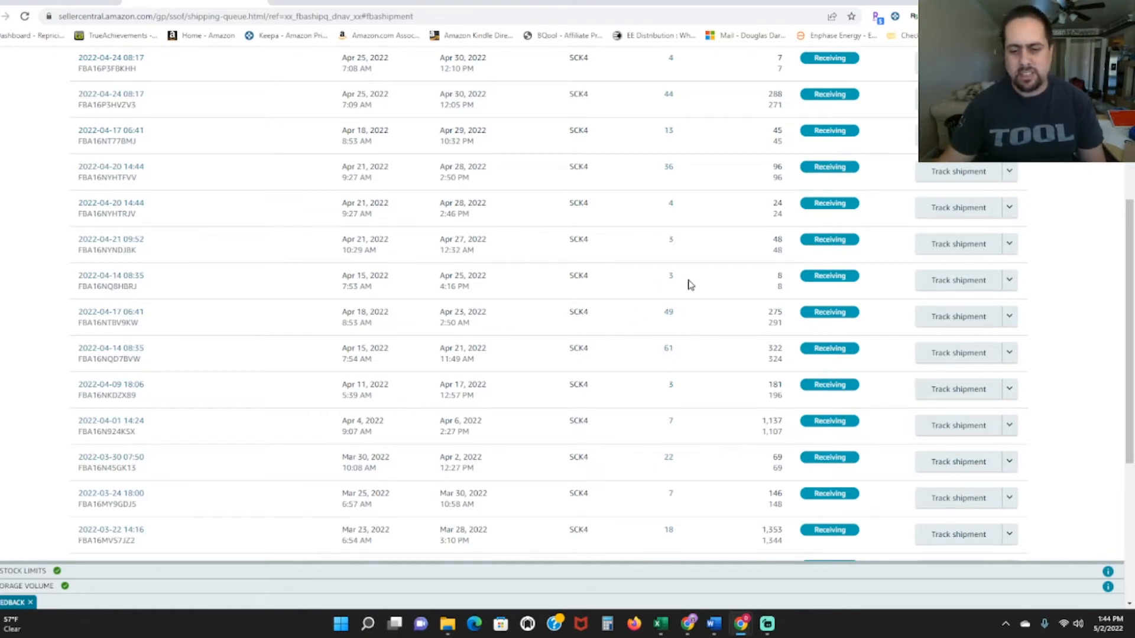
{"action": "mouse_move", "coordinate": [662, 351]}
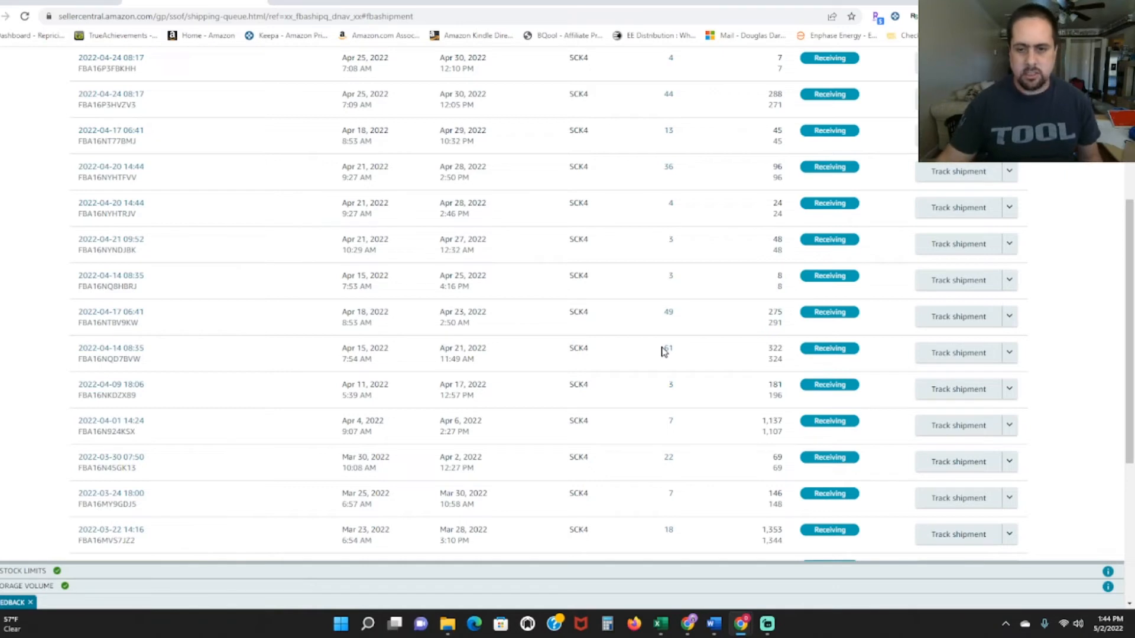
{"action": "mouse_move", "coordinate": [522, 338]}
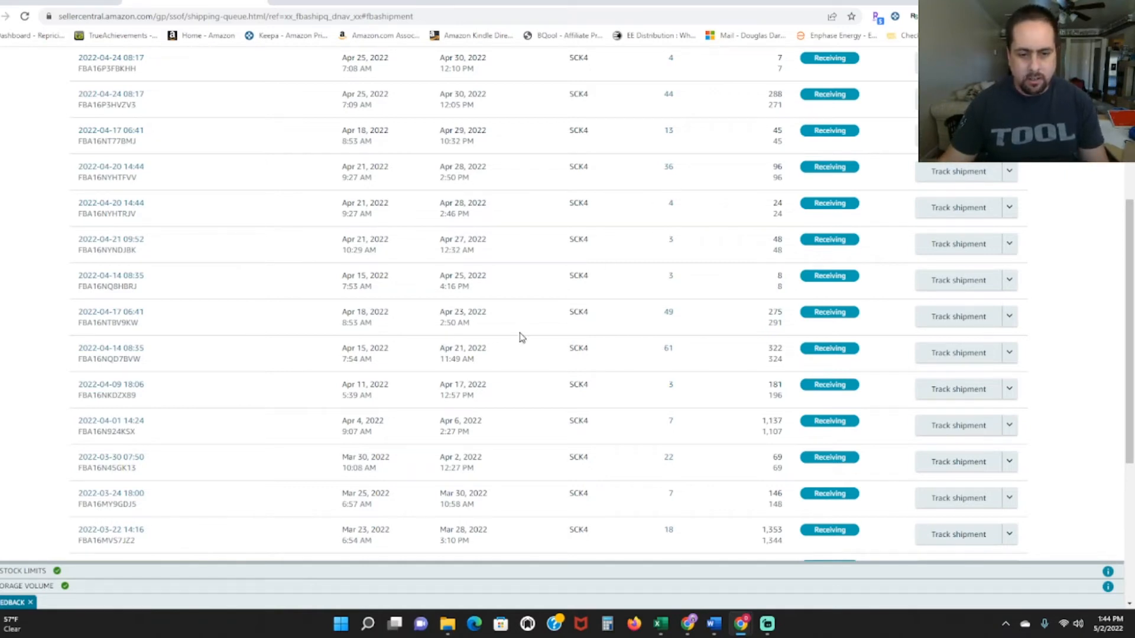
{"action": "mouse_move", "coordinate": [677, 168]}
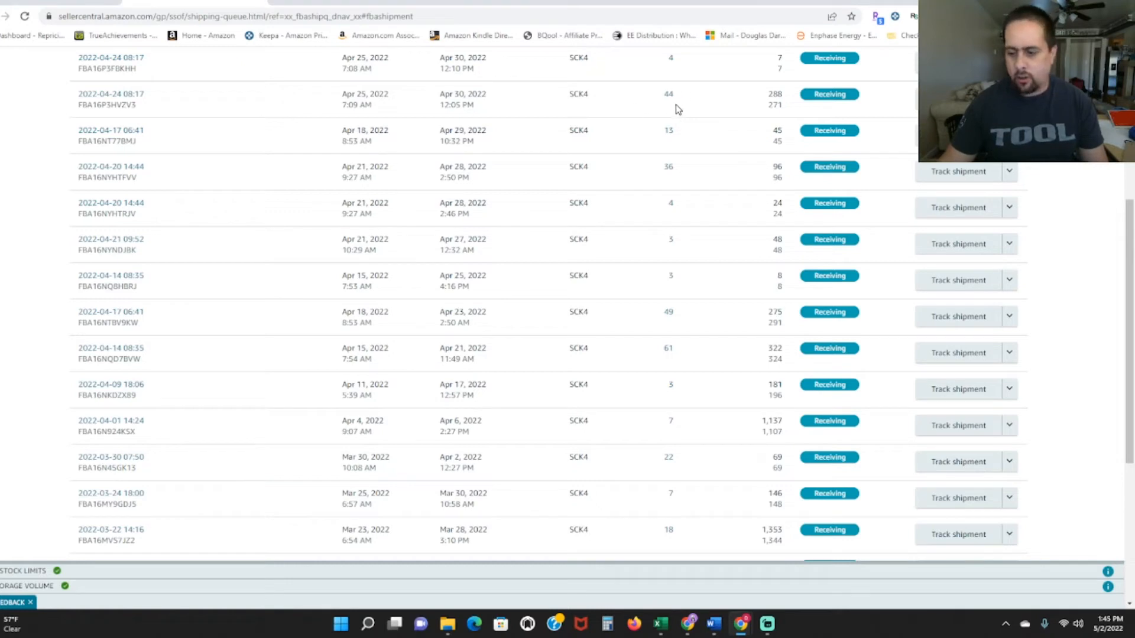
{"action": "mouse_move", "coordinate": [688, 132]}
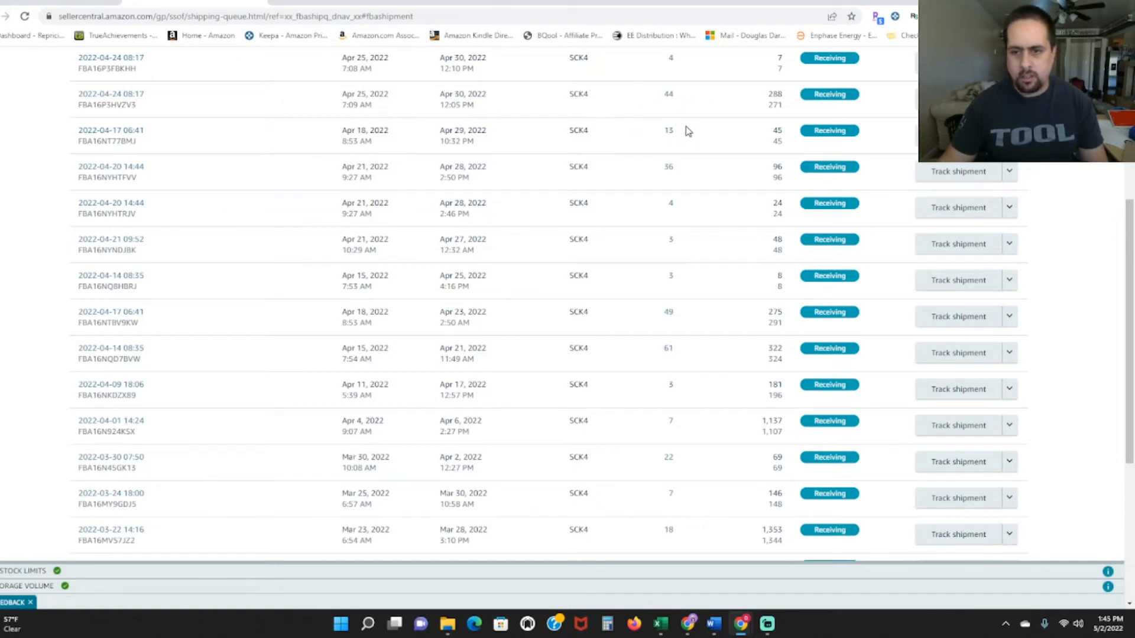
{"action": "mouse_move", "coordinate": [660, 145]}
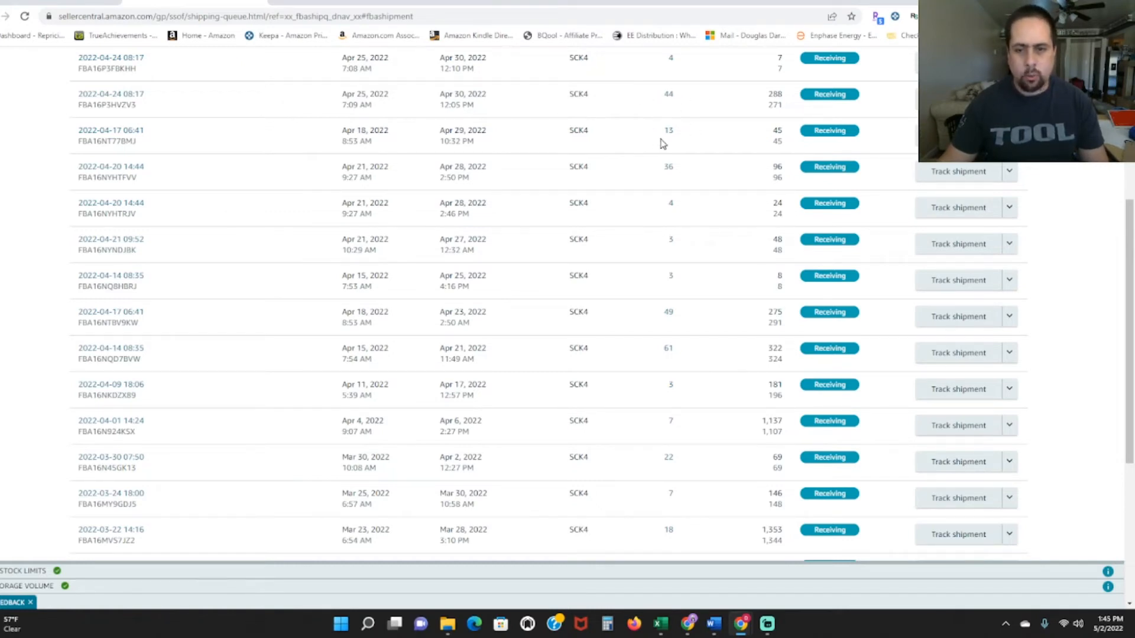
{"action": "mouse_move", "coordinate": [691, 317]}
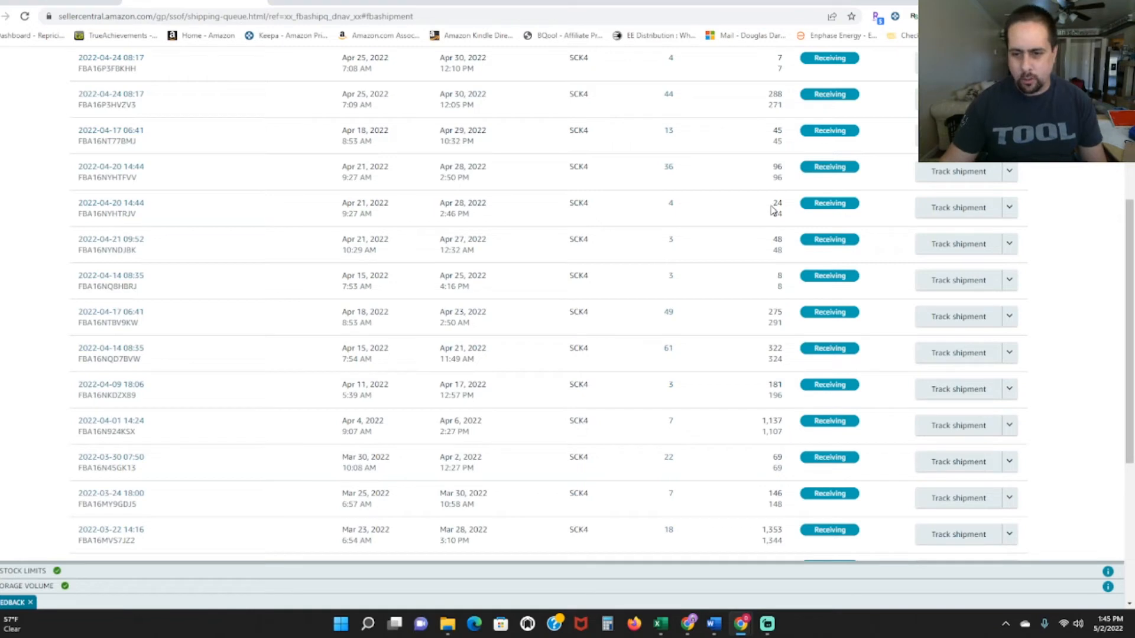
{"action": "mouse_move", "coordinate": [768, 300]}
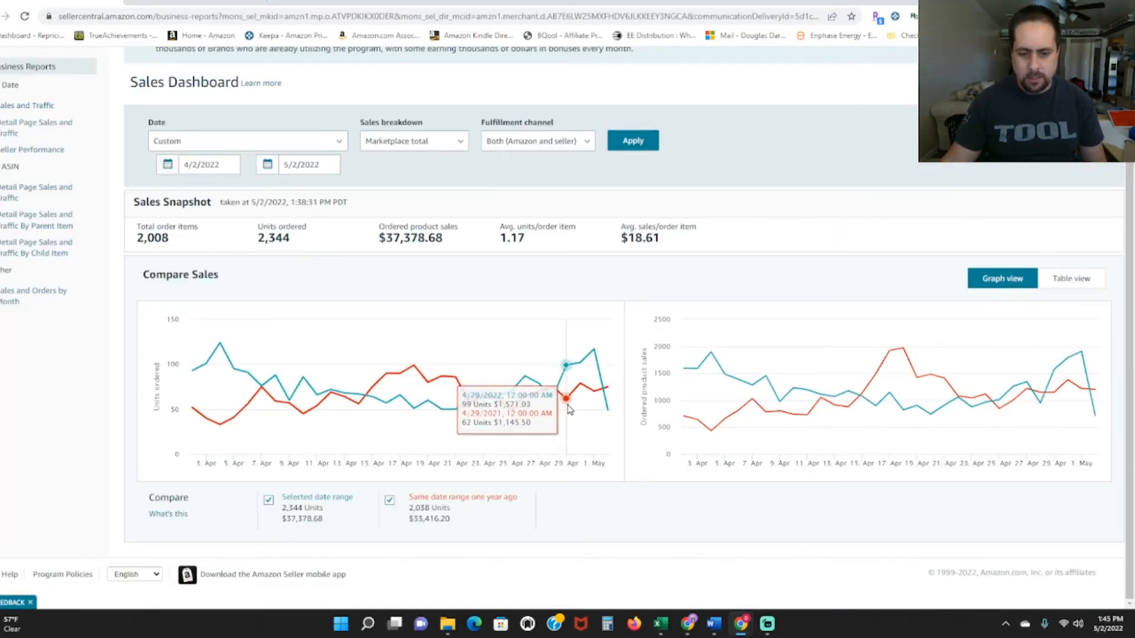
{"action": "mouse_move", "coordinate": [452, 411]}
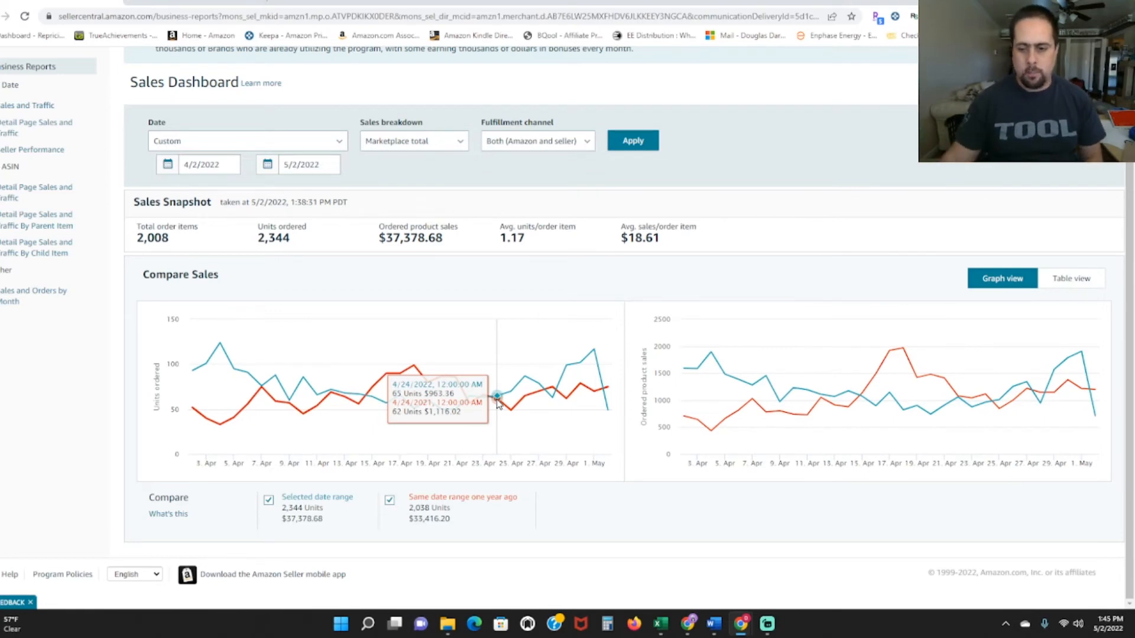
{"action": "mouse_move", "coordinate": [525, 397]}
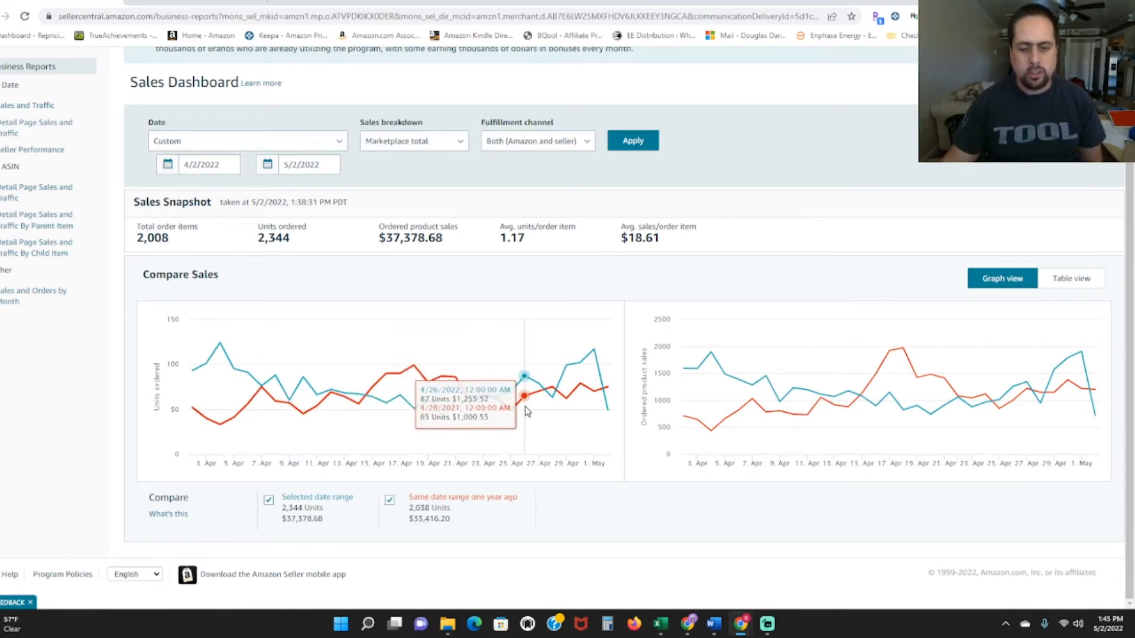
{"action": "mouse_move", "coordinate": [498, 400]}
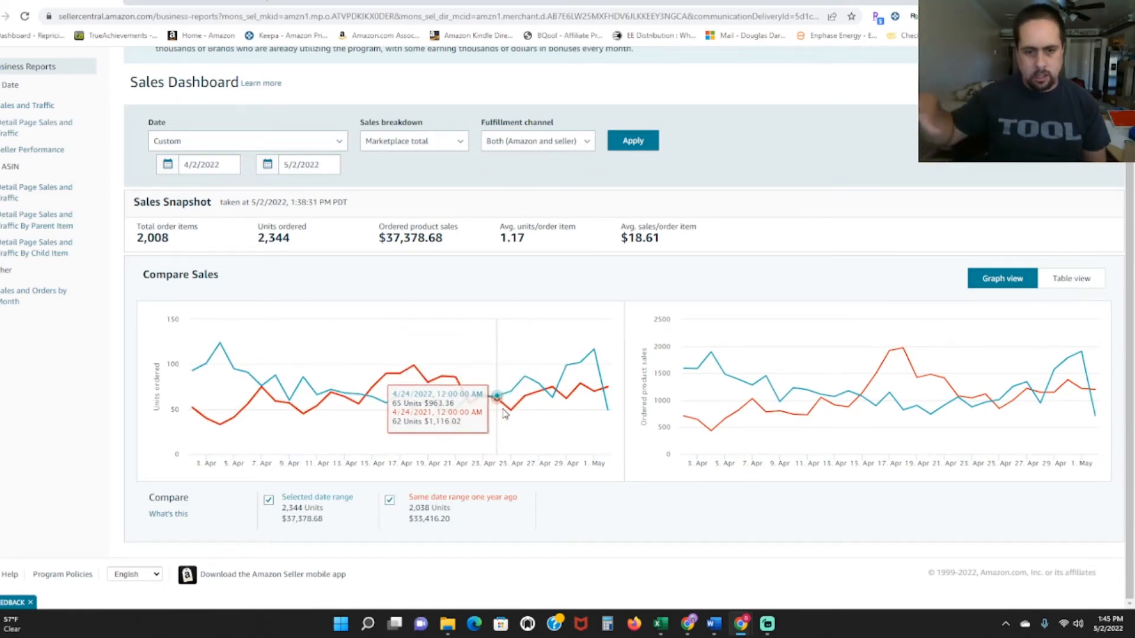
{"action": "mouse_move", "coordinate": [510, 410]}
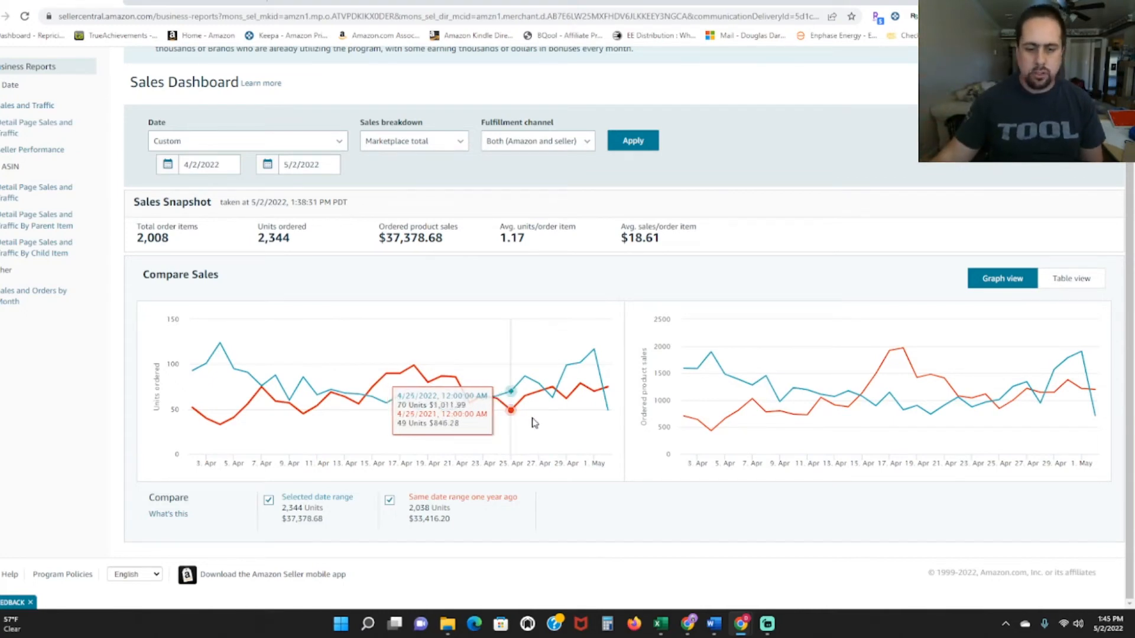
{"action": "mouse_move", "coordinate": [574, 400]}
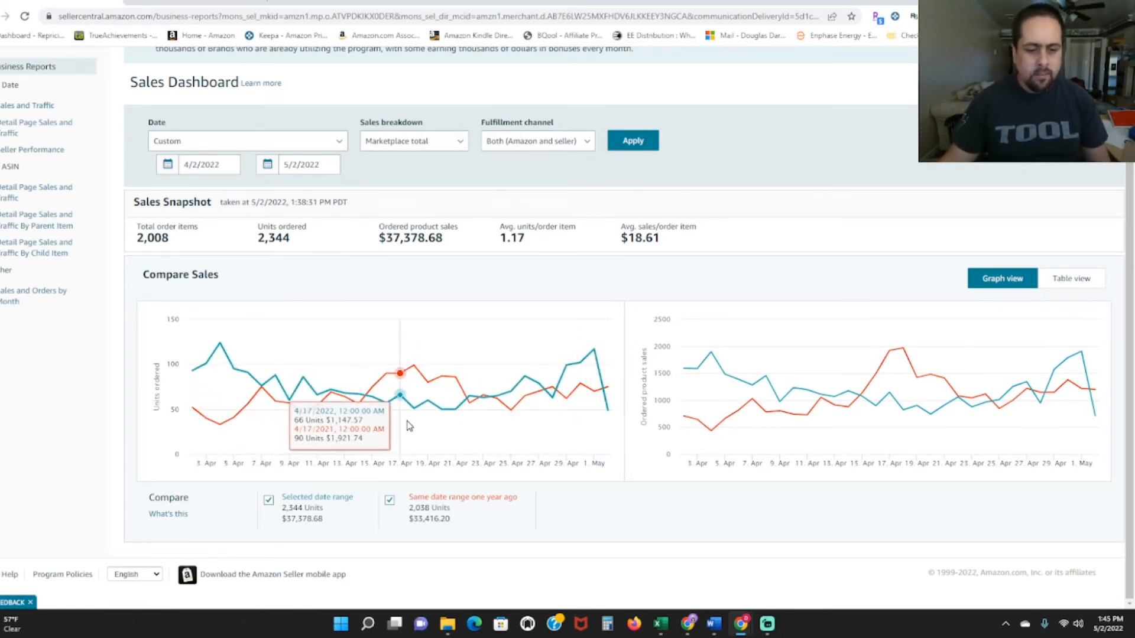
{"action": "mouse_move", "coordinate": [456, 422]}
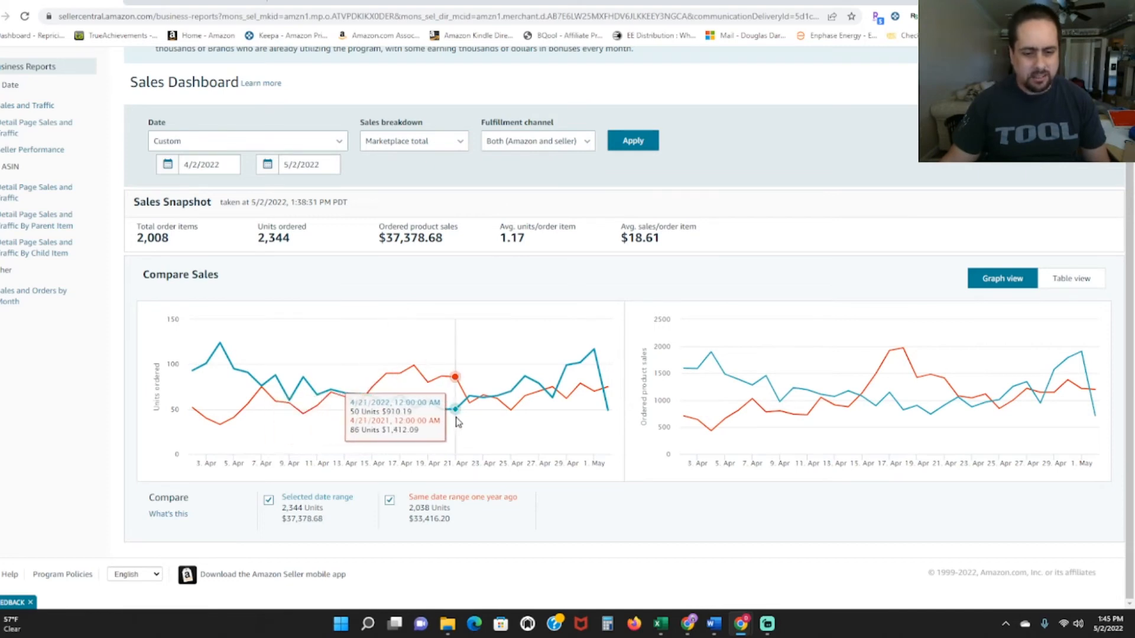
{"action": "mouse_move", "coordinate": [610, 434]}
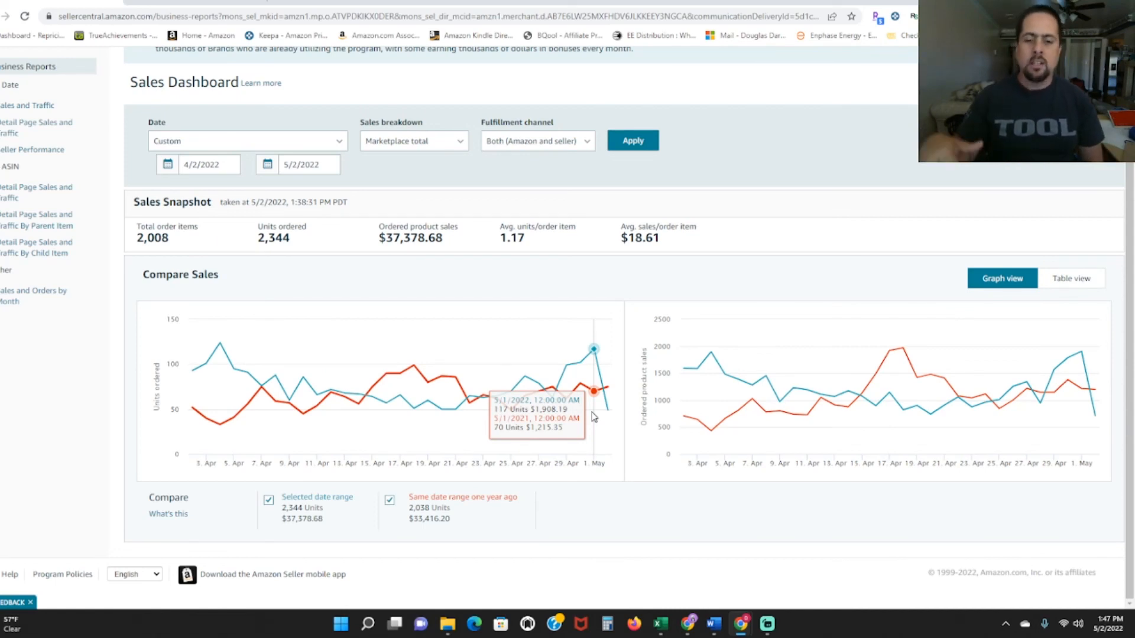
{"action": "mouse_move", "coordinate": [633, 407]}
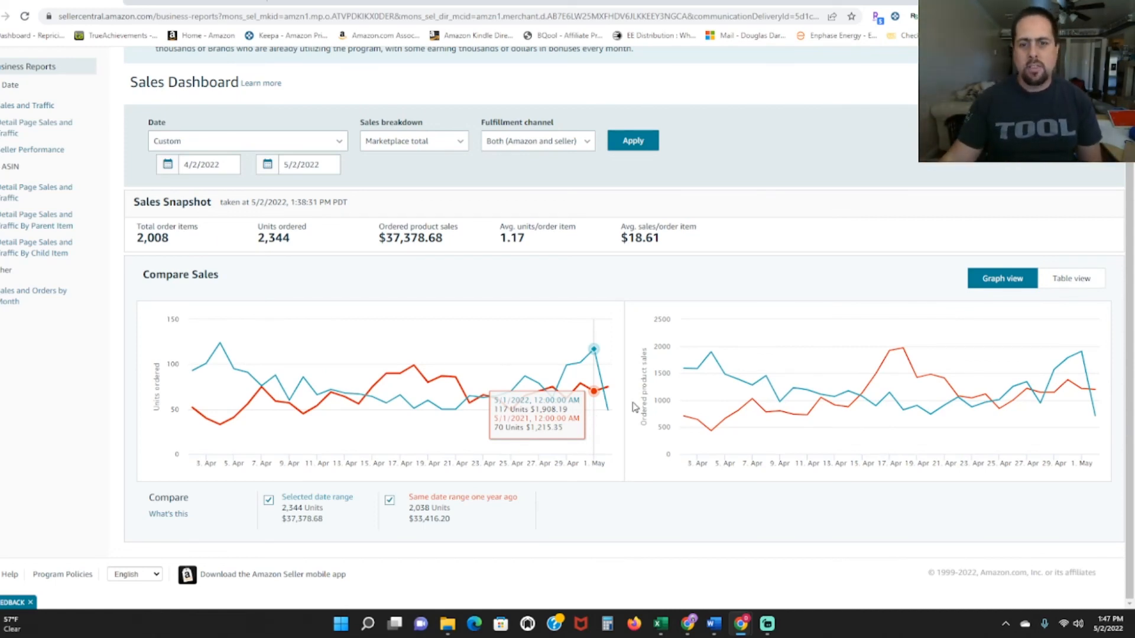